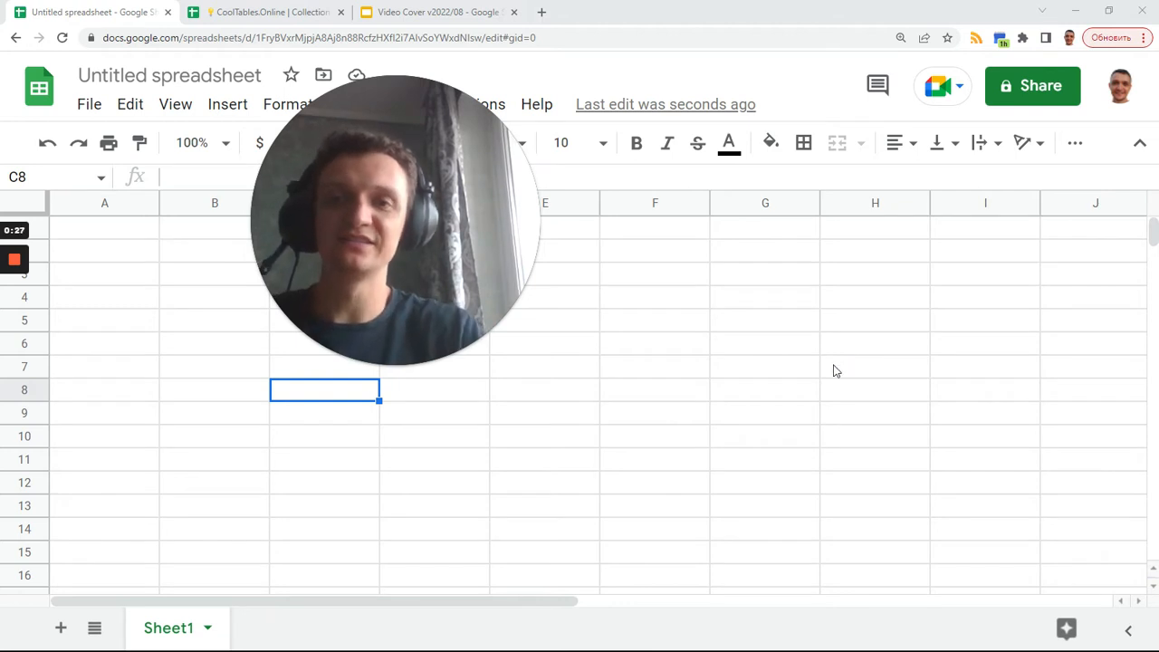
mouse_move(673, 456)
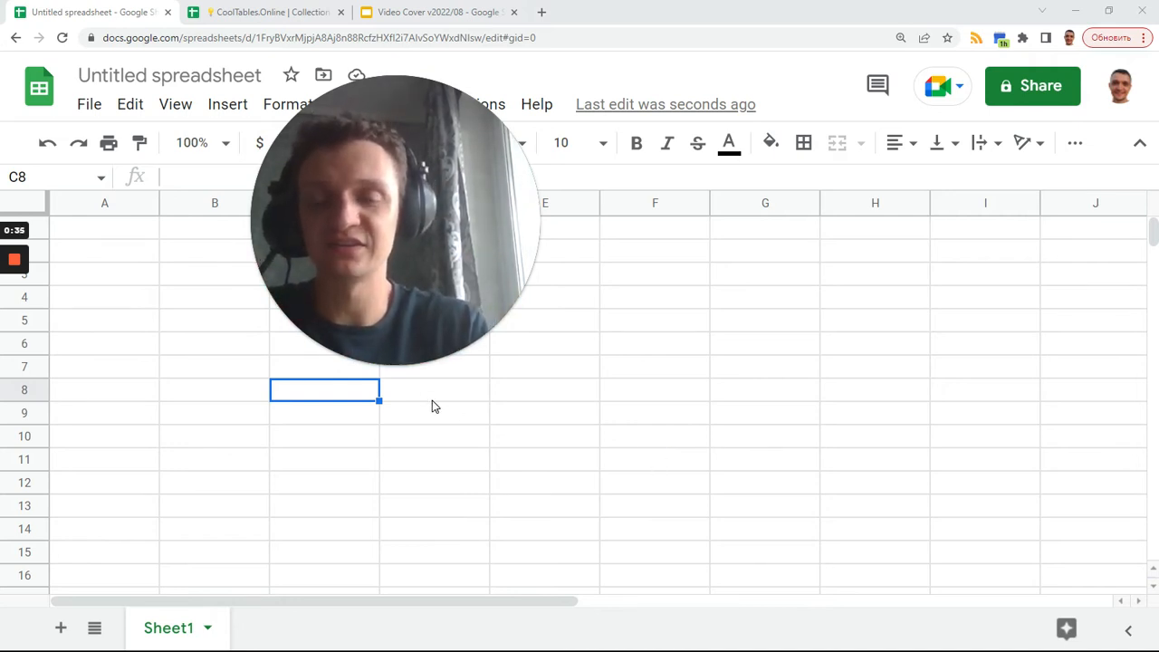
mouse_move(51, 333)
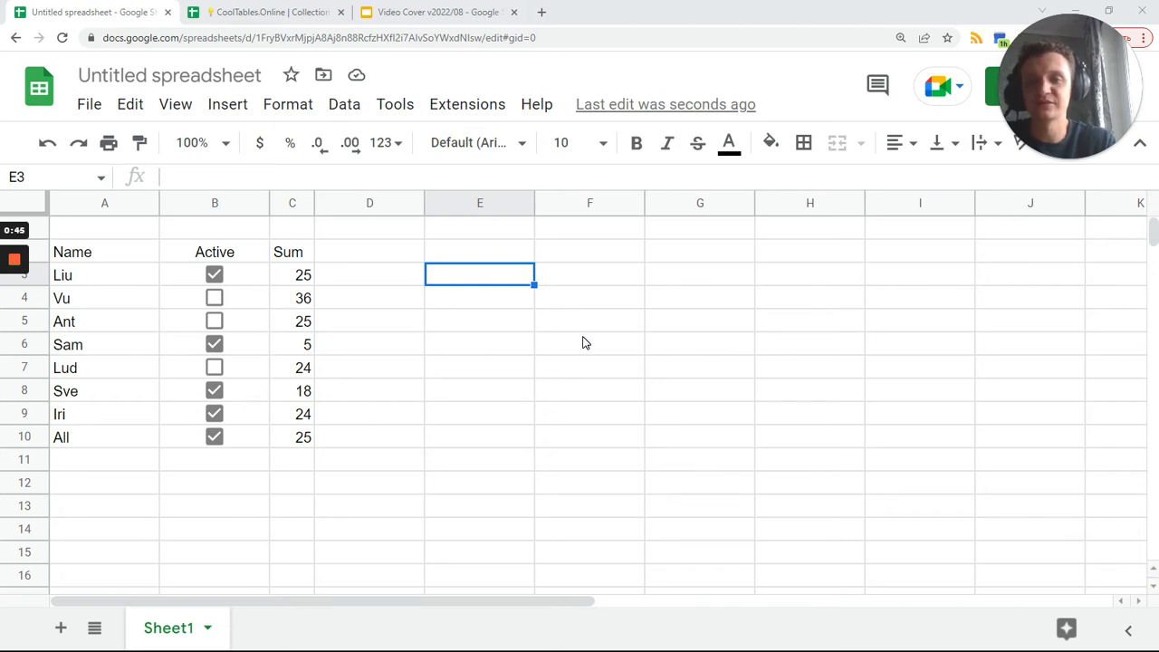
mouse_move(576, 337)
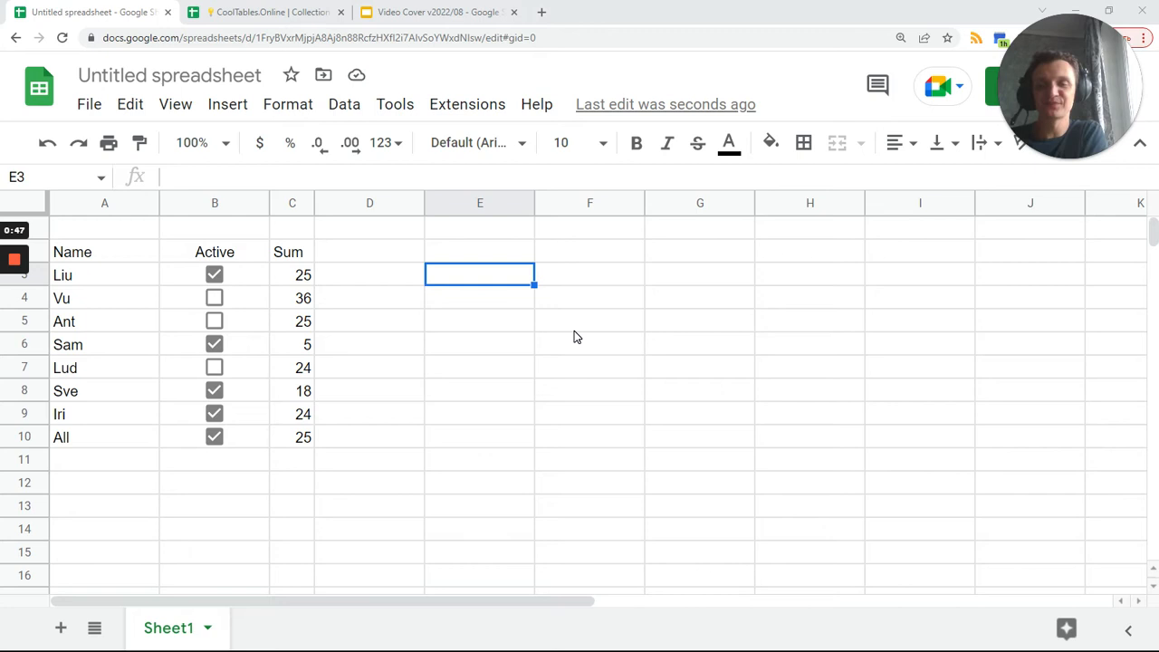
mouse_move(487, 333)
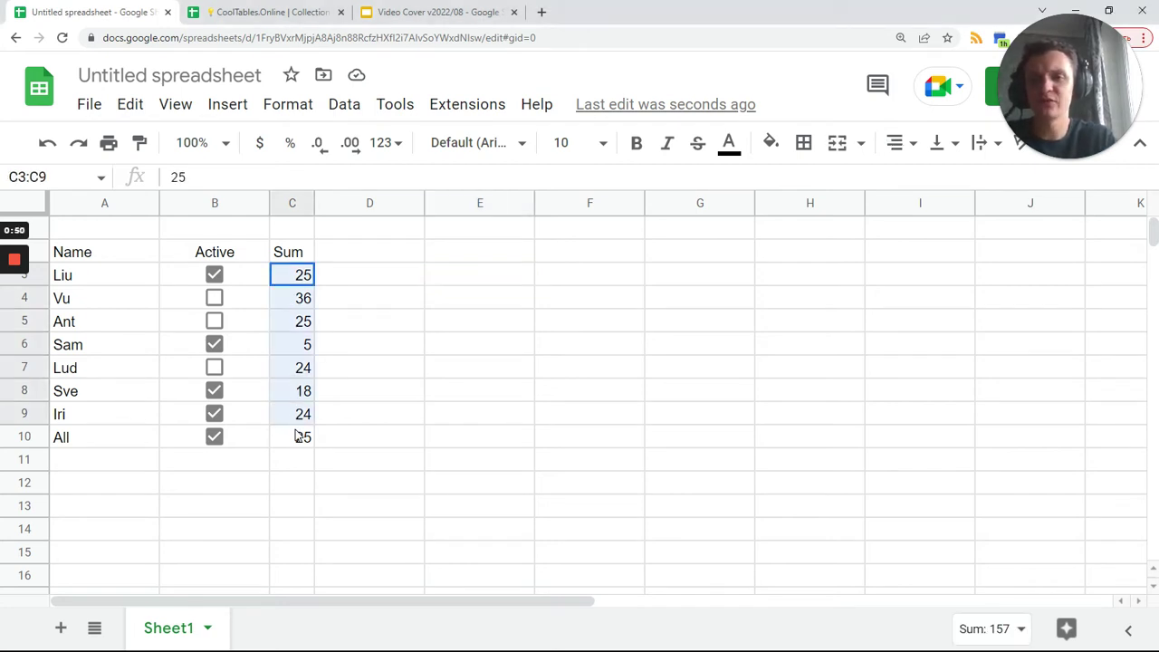
- Enter =FILTER({A3:A,B3:B,C3:C},C3:C>5) in E3 to list rows with Sum above 5
left_click(480, 275)
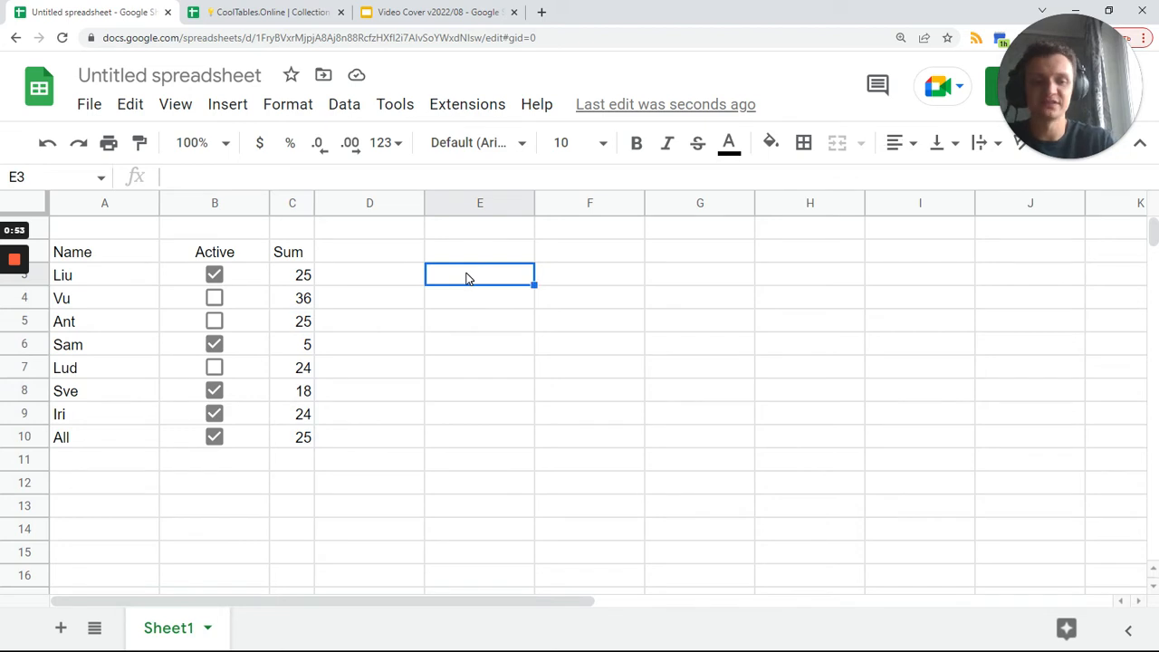
type("=FILTER(")
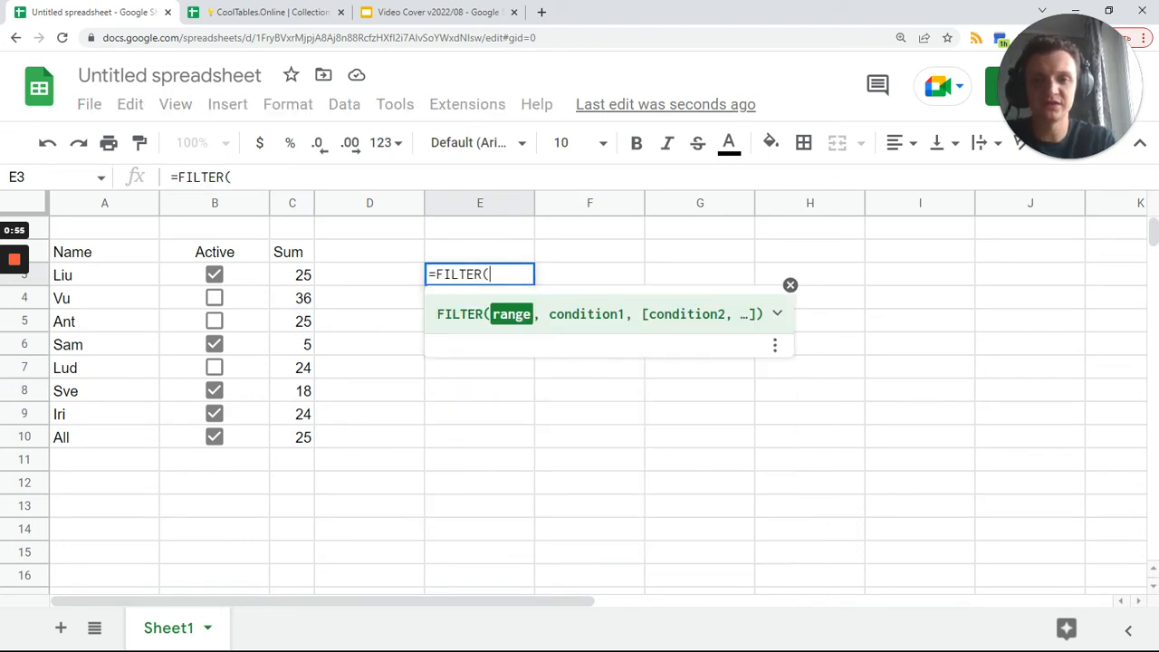
type("{A3:A,B3:B5")
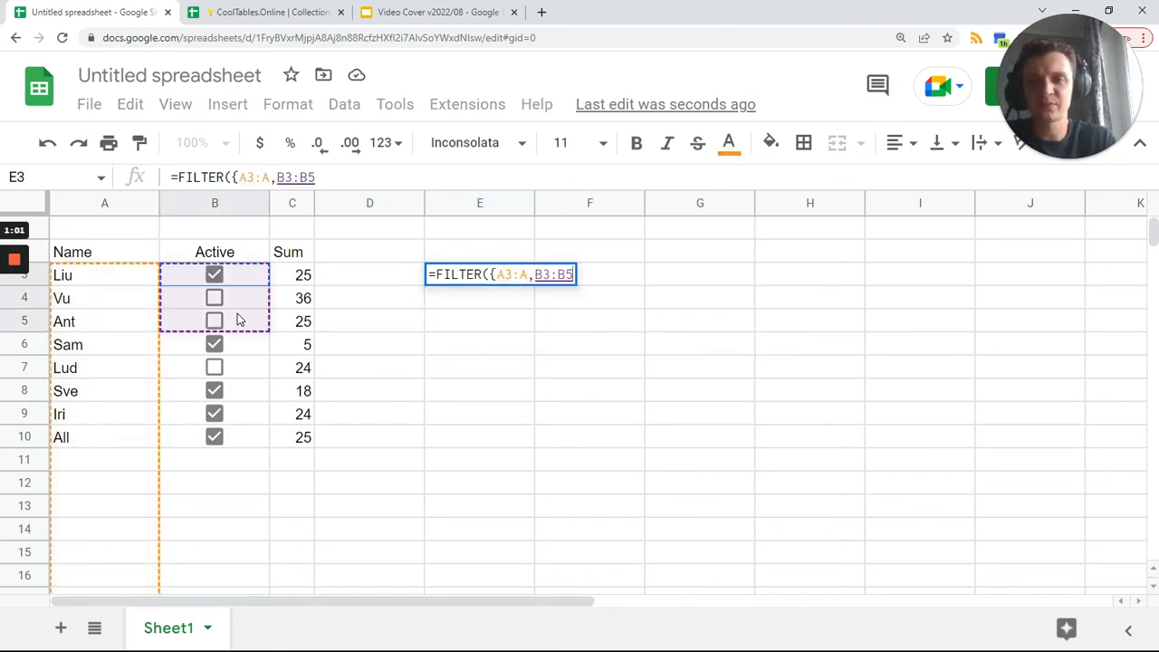
type(",C3:C")
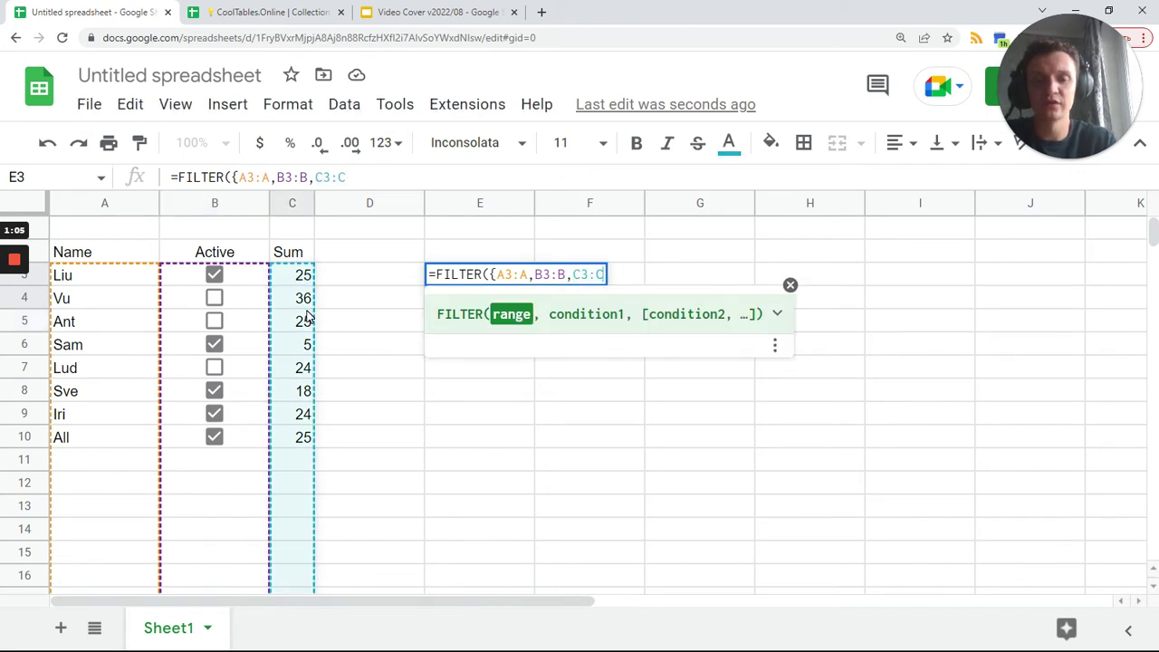
type("}")
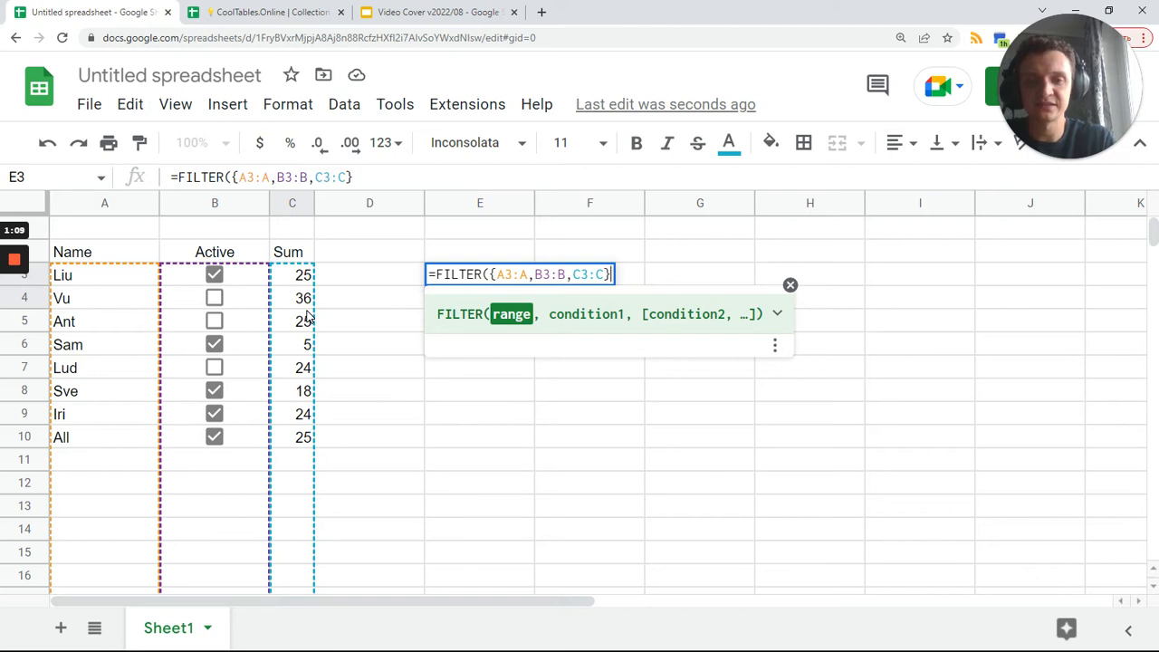
type(",C3:C5")
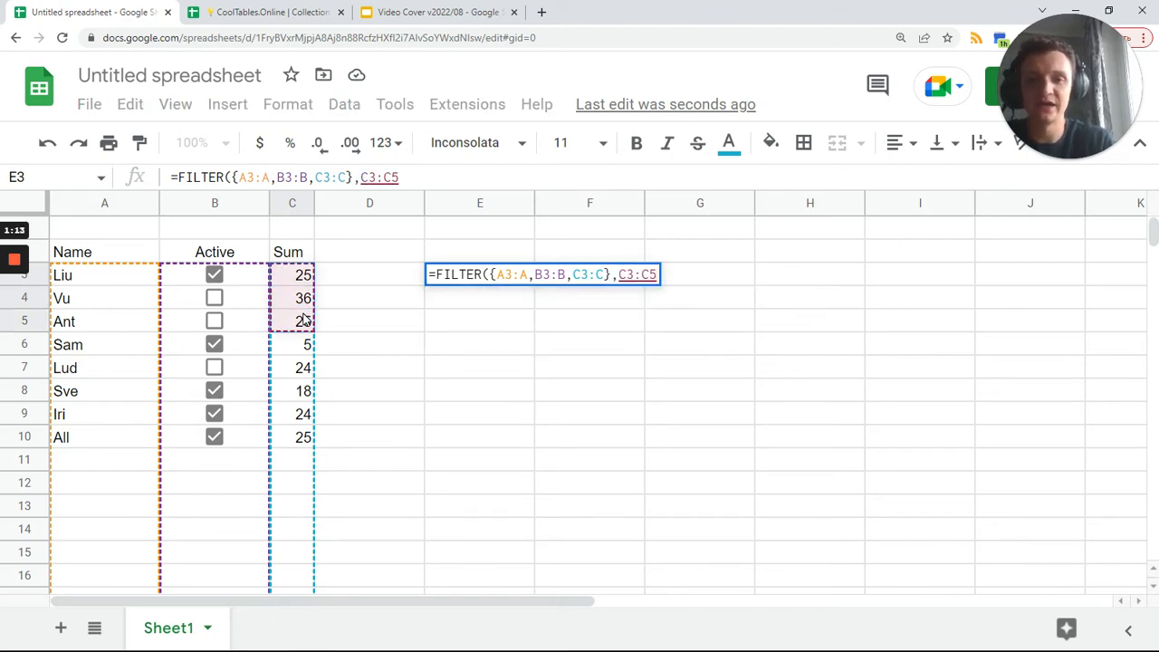
type(">5")
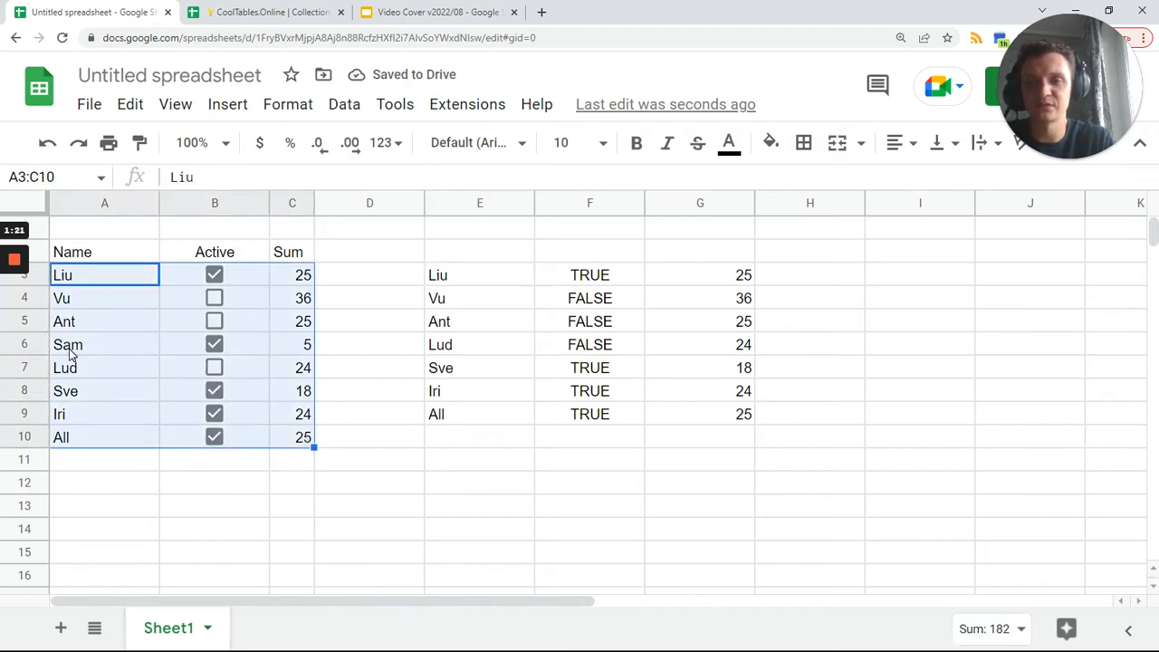
left_click(292, 344)
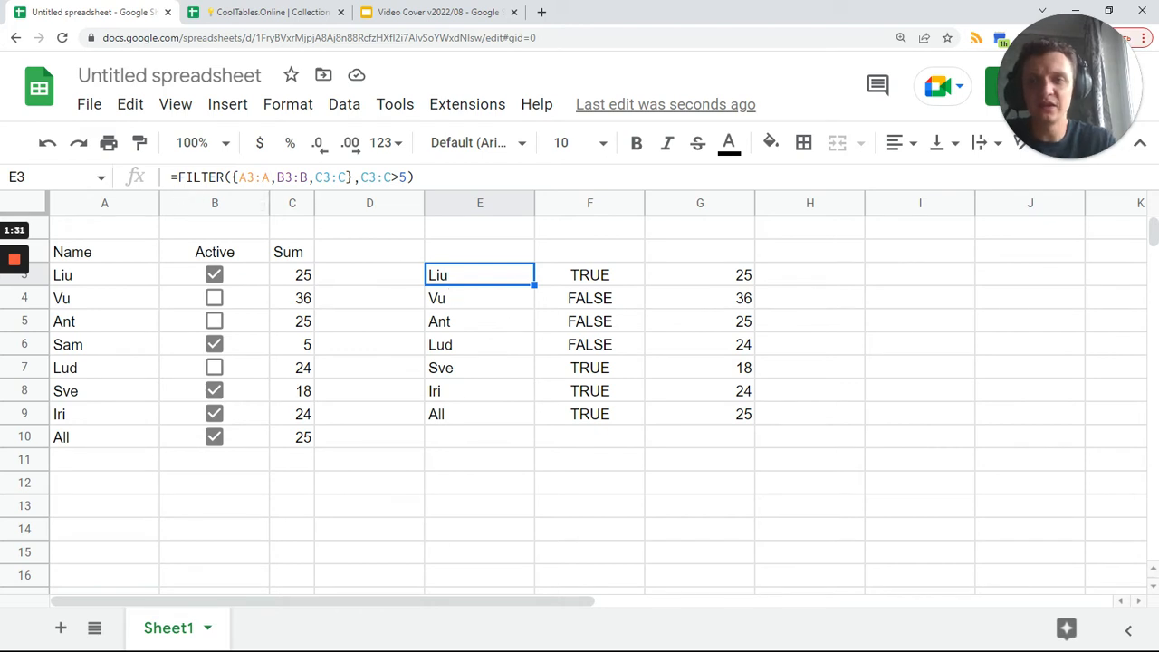
- Stack the A2,B2,C2 header row above the FILTER output inside one array in E3
type("=")
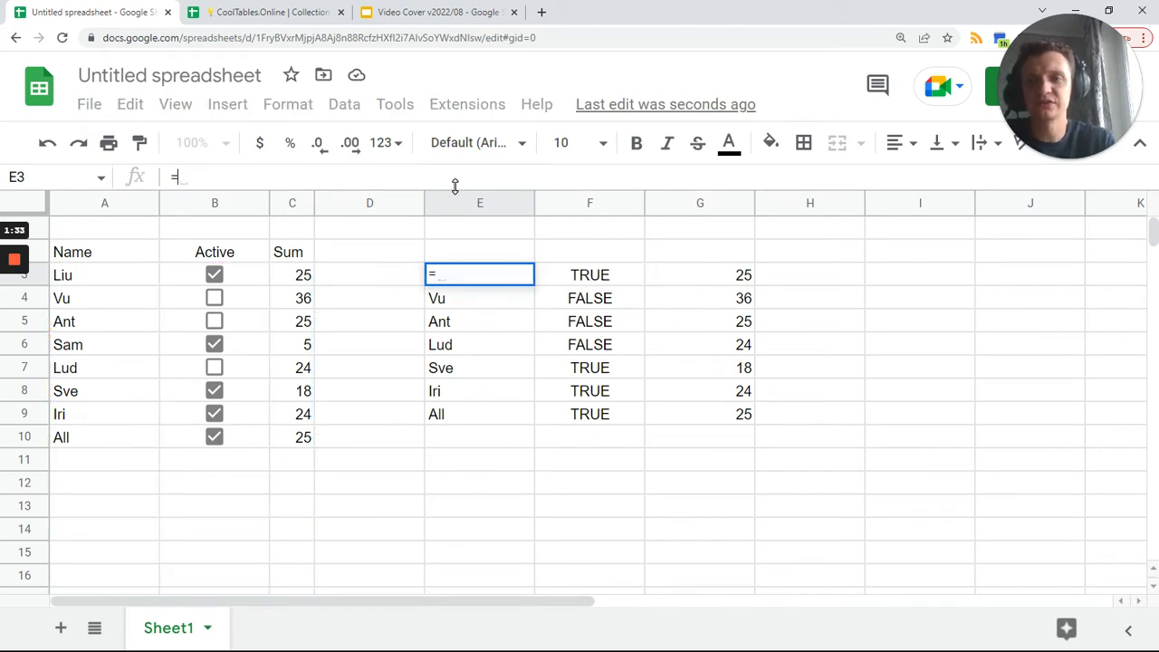
type("{")
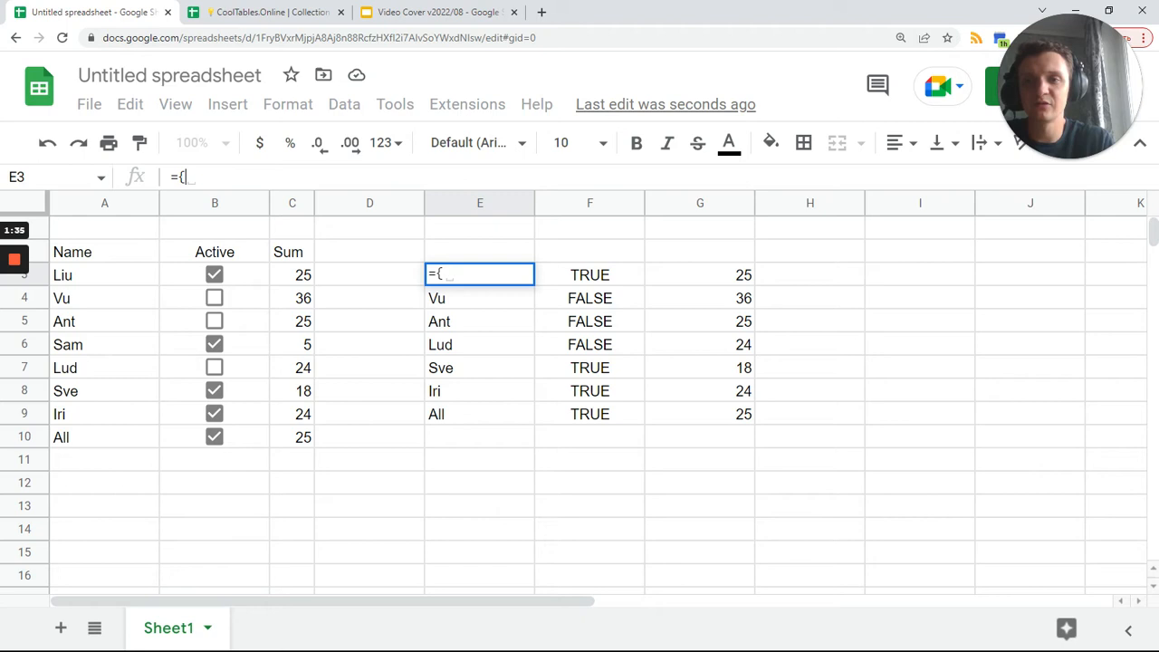
left_click(105, 252)
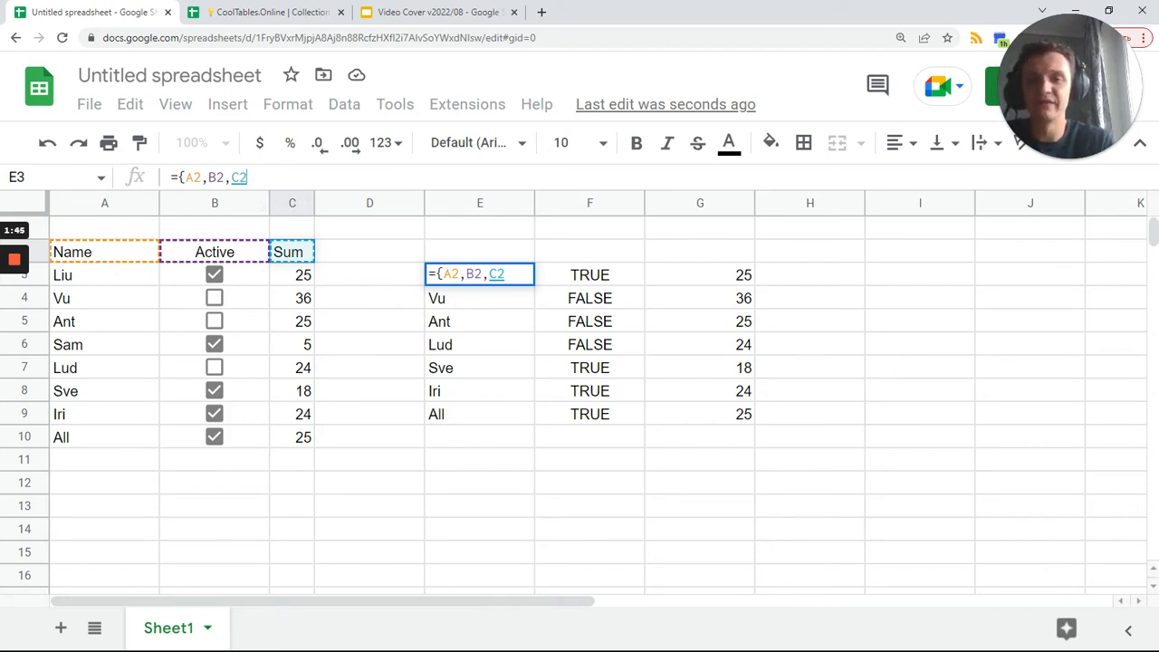
type(";")
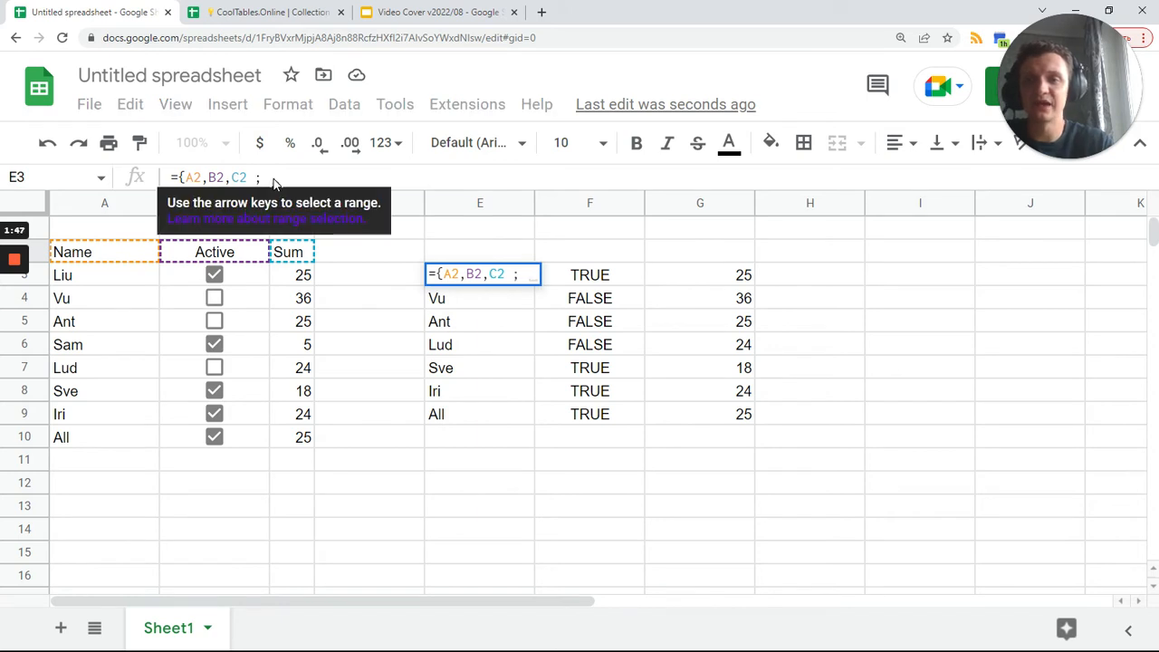
type("FILTER({A3:A,B3:B,C3:C},C3:C>5) }")
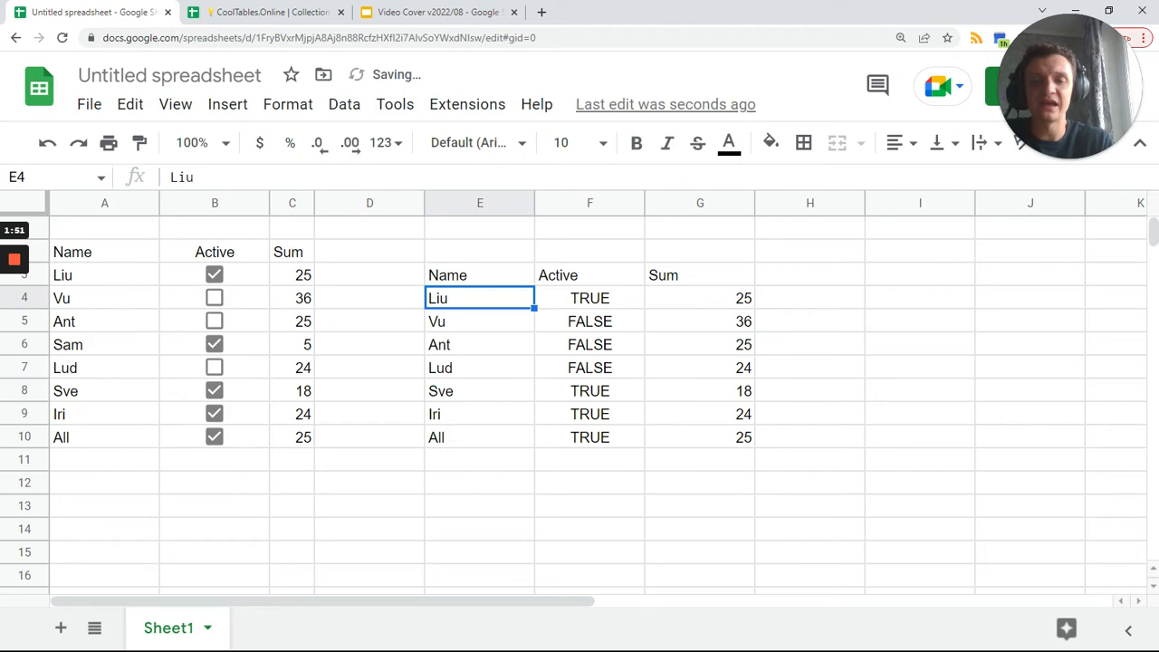
left_click(480, 276)
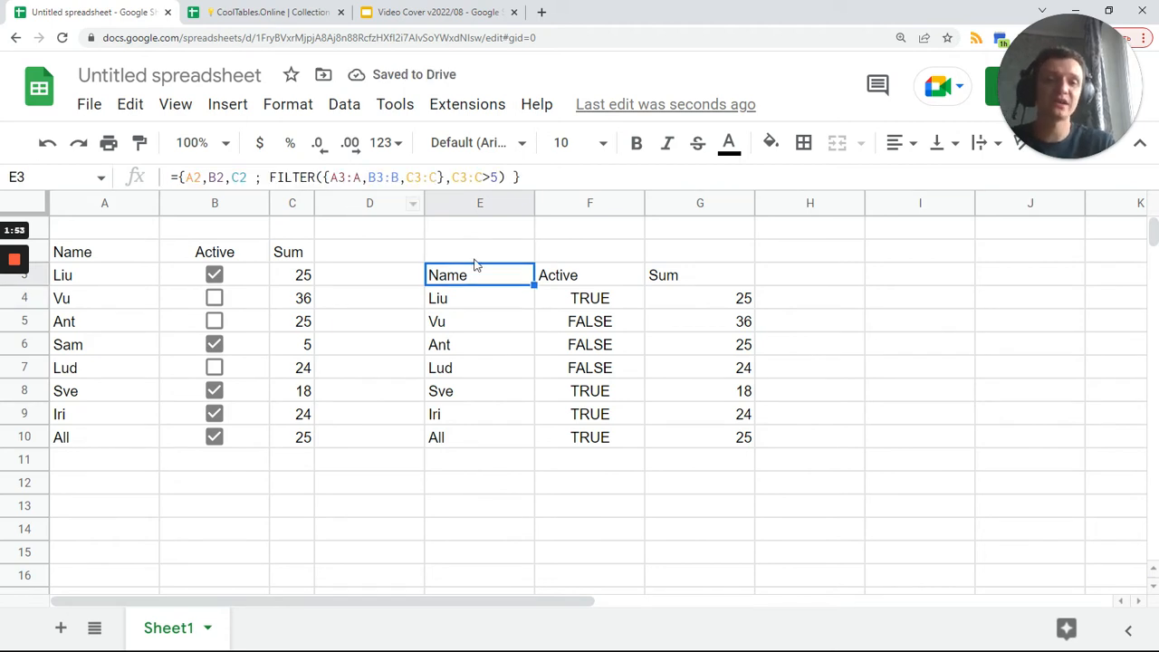
mouse_move(511, 346)
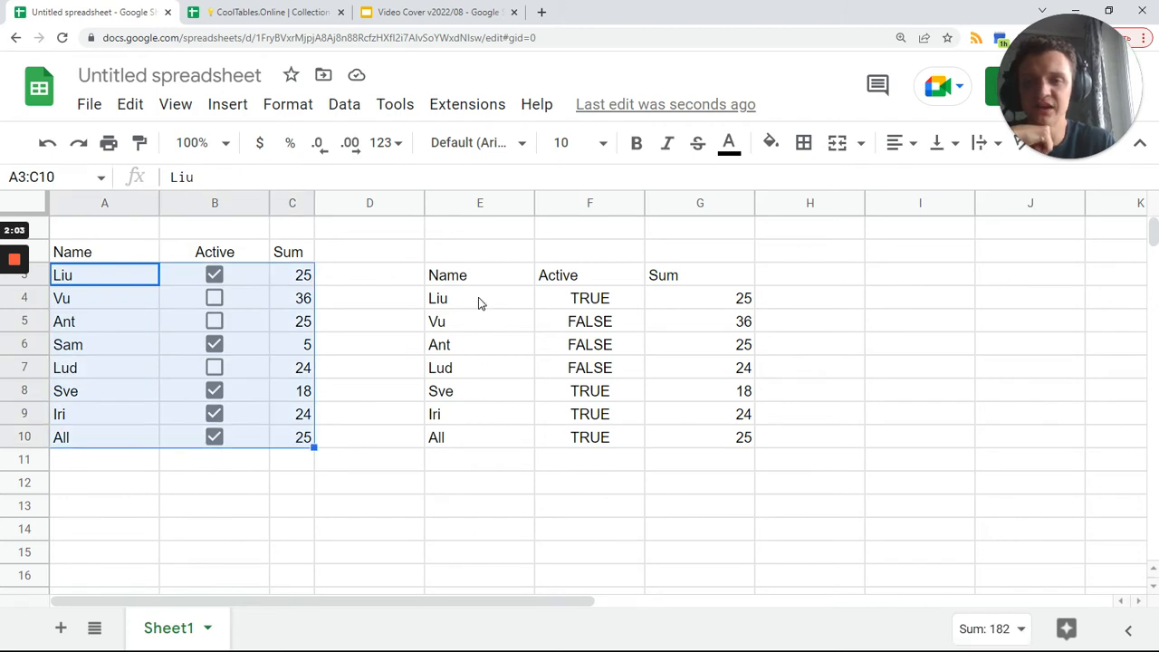
left_click(479, 275)
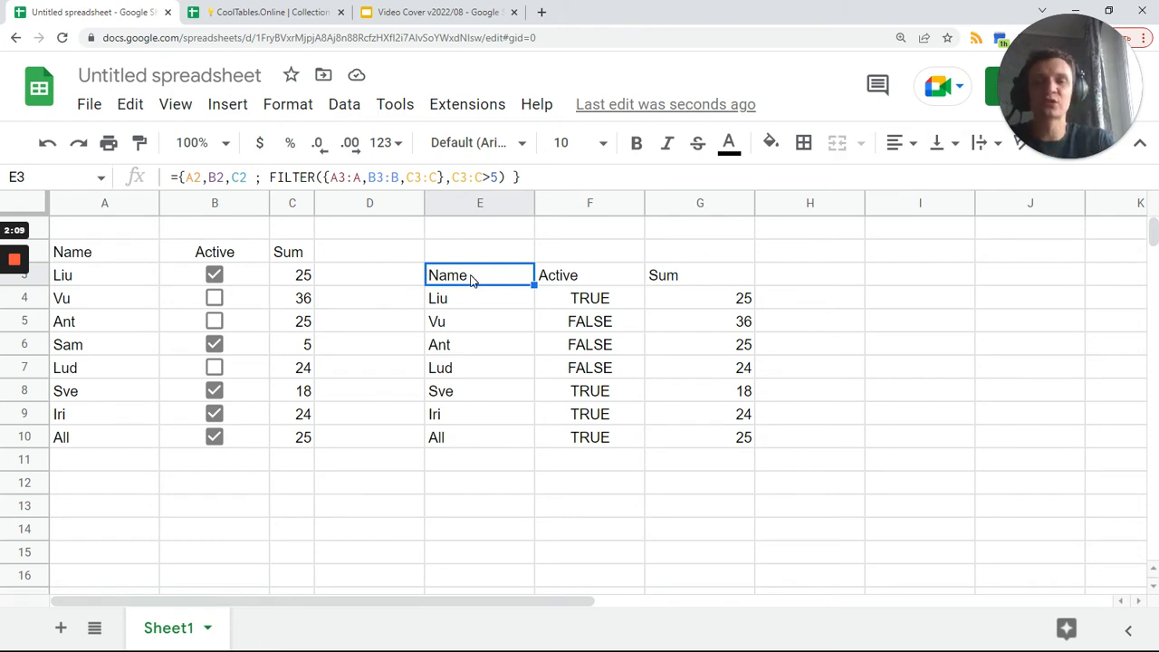
mouse_move(464, 304)
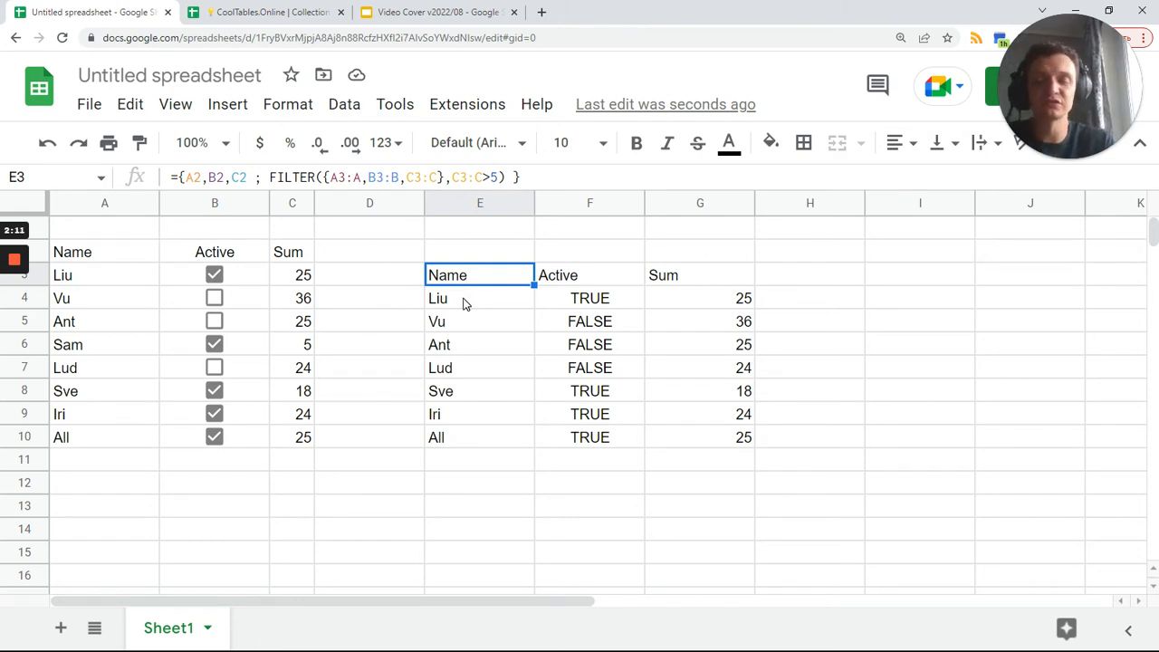
mouse_move(461, 322)
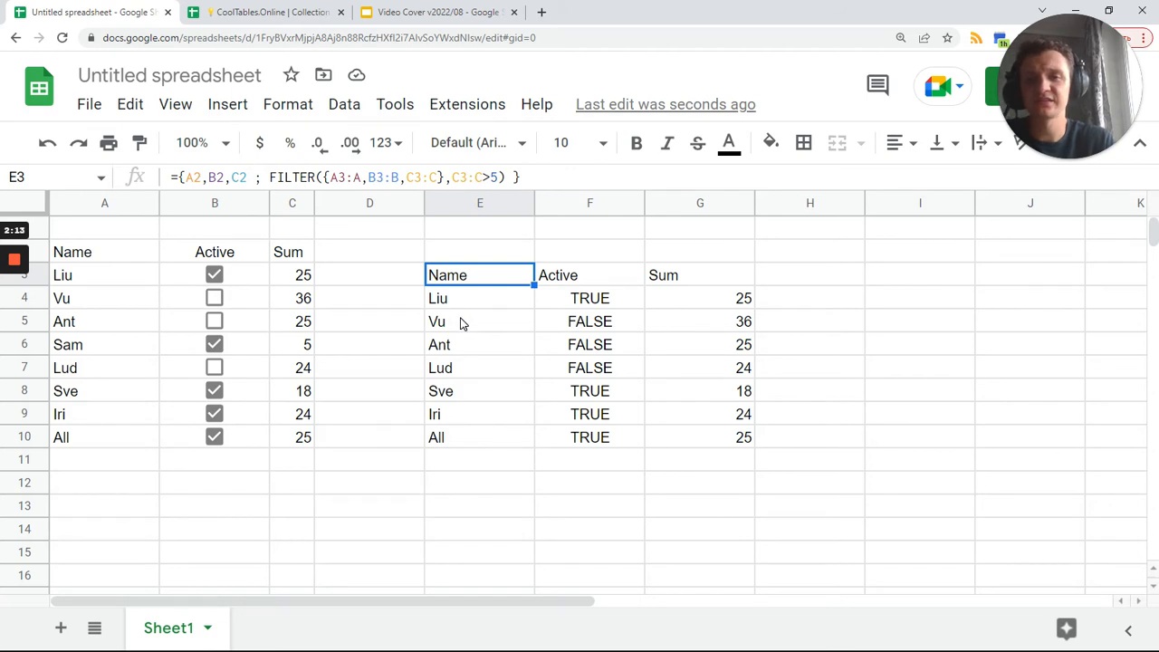
mouse_move(435, 333)
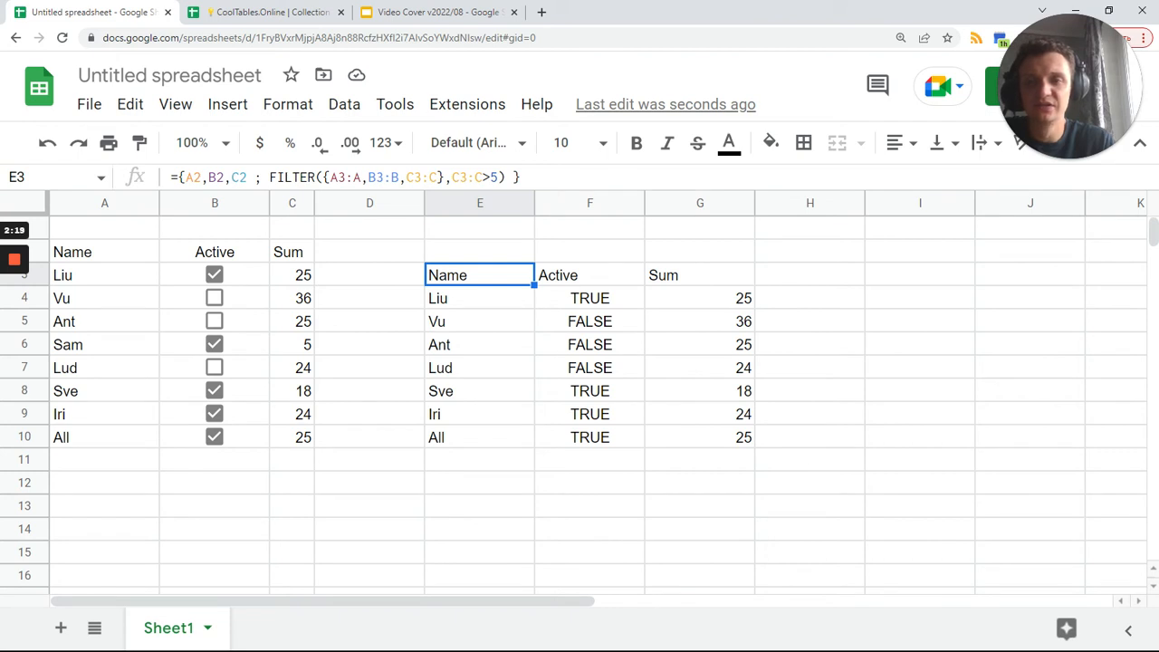
double_click(480, 275)
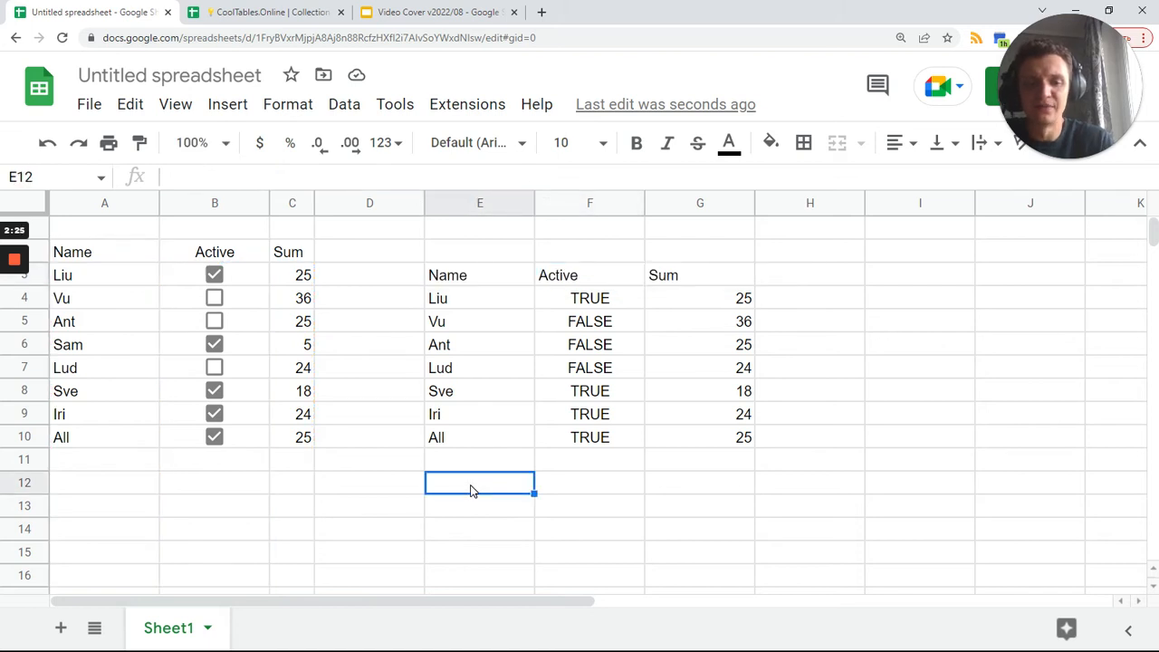
- Enter a FILTER in E12 returning Active flags as 1/0 numbers beside sums above 5
type("=FILTER({A3:A,B3:B,C3:C},C3:C>5)")
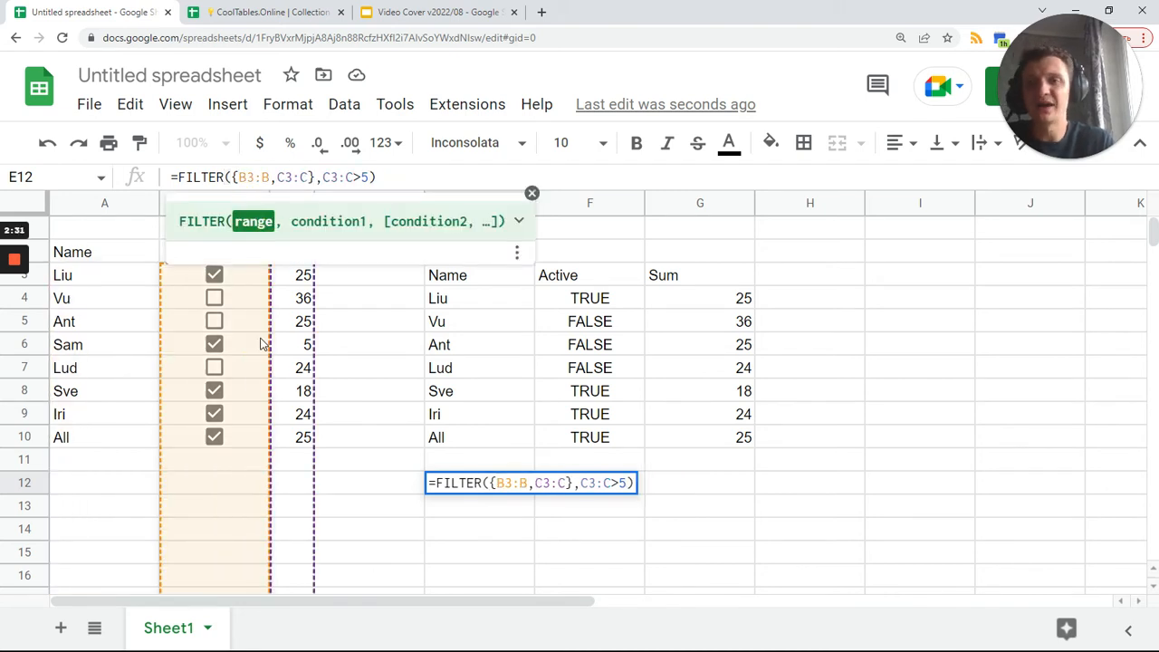
mouse_move(237, 261)
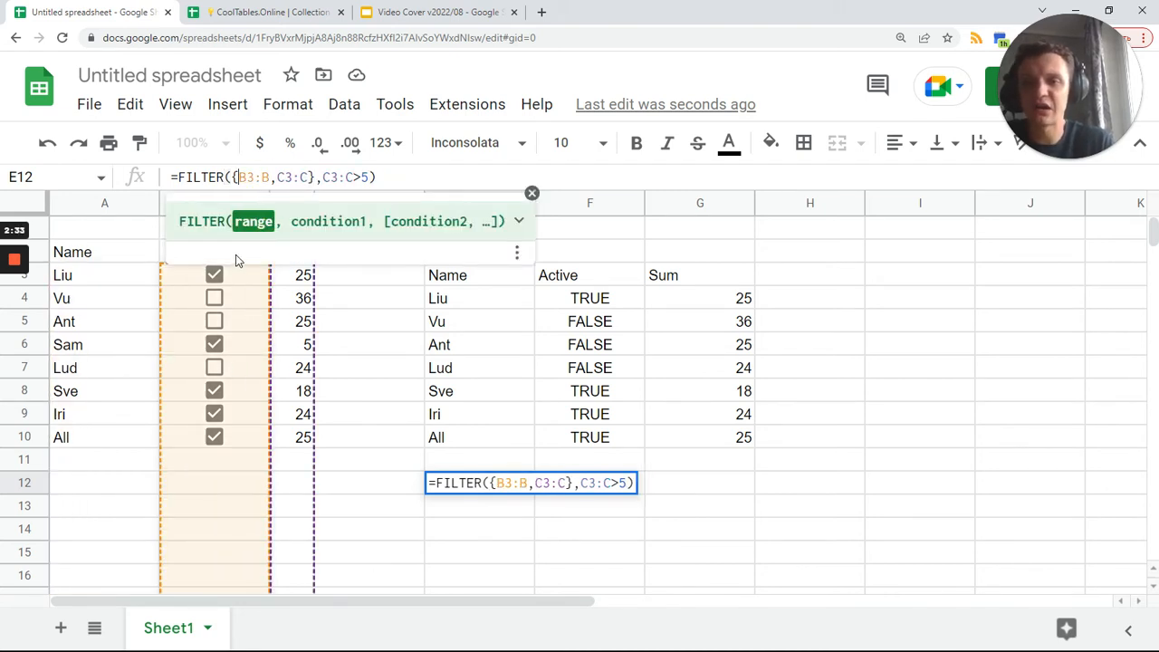
left_click(214, 344)
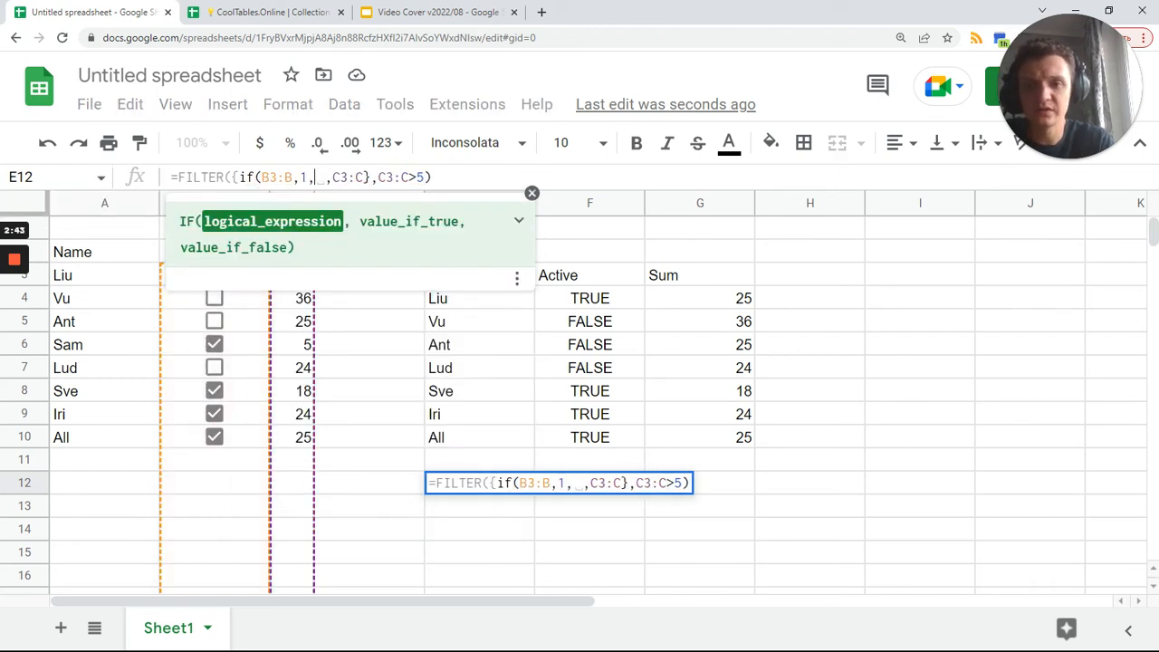
type("0)")
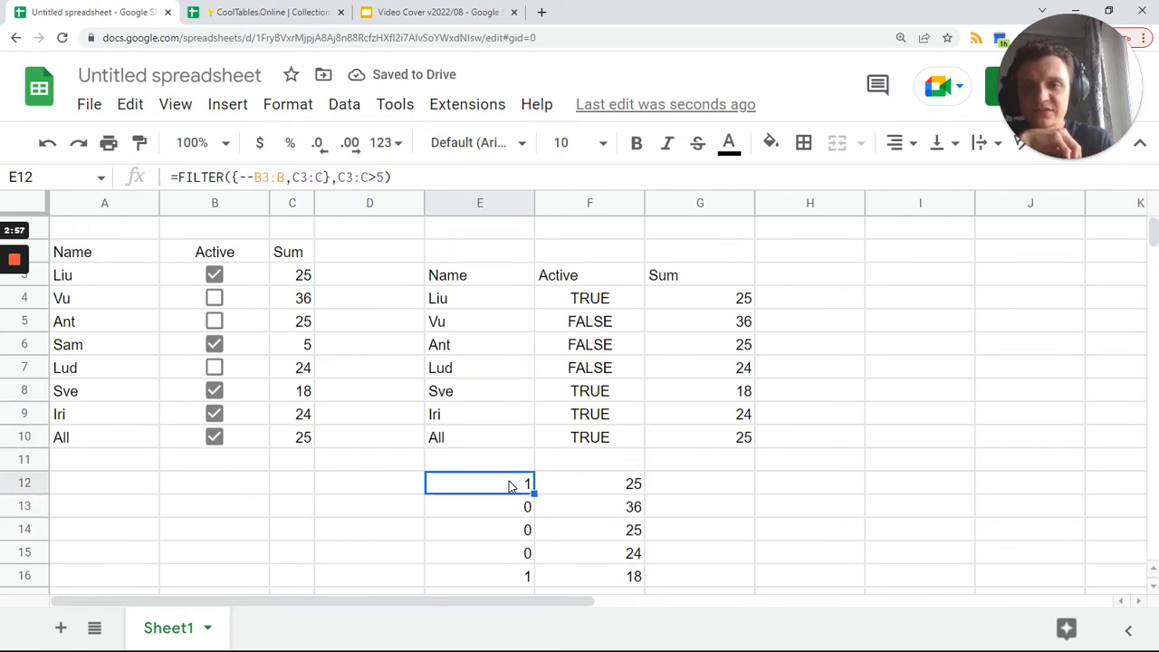
scroll("down", 3)
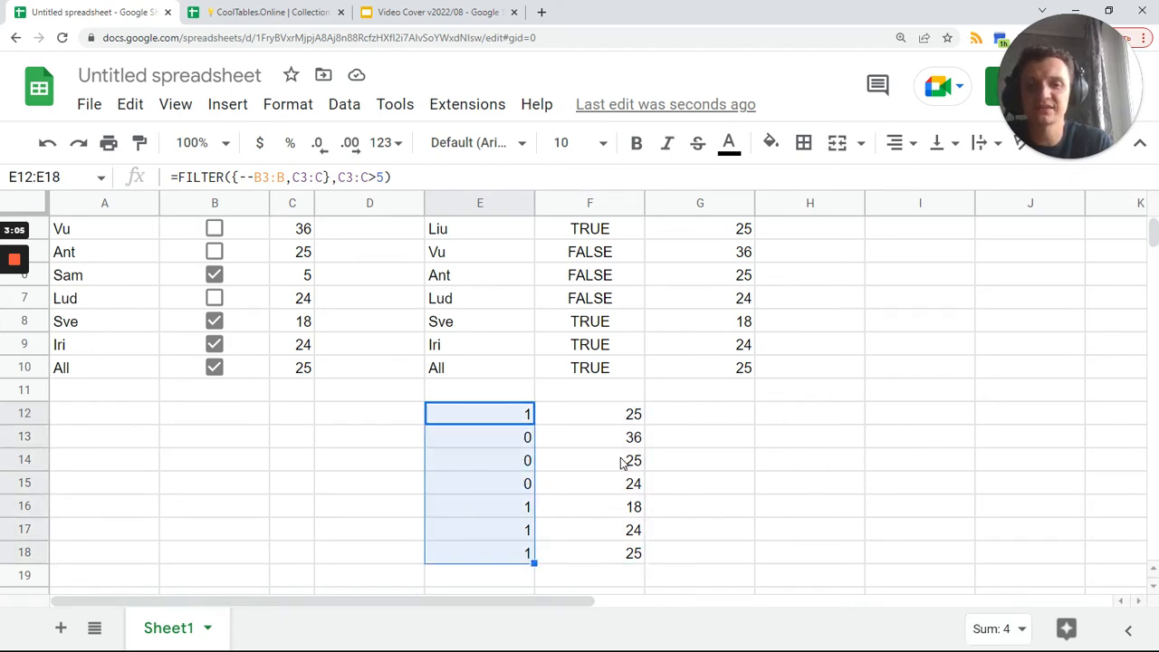
- Wrap the E12 filter in QUERY with "select sum(Col1), sum(Col2)" to total the rows
left_click(480, 413)
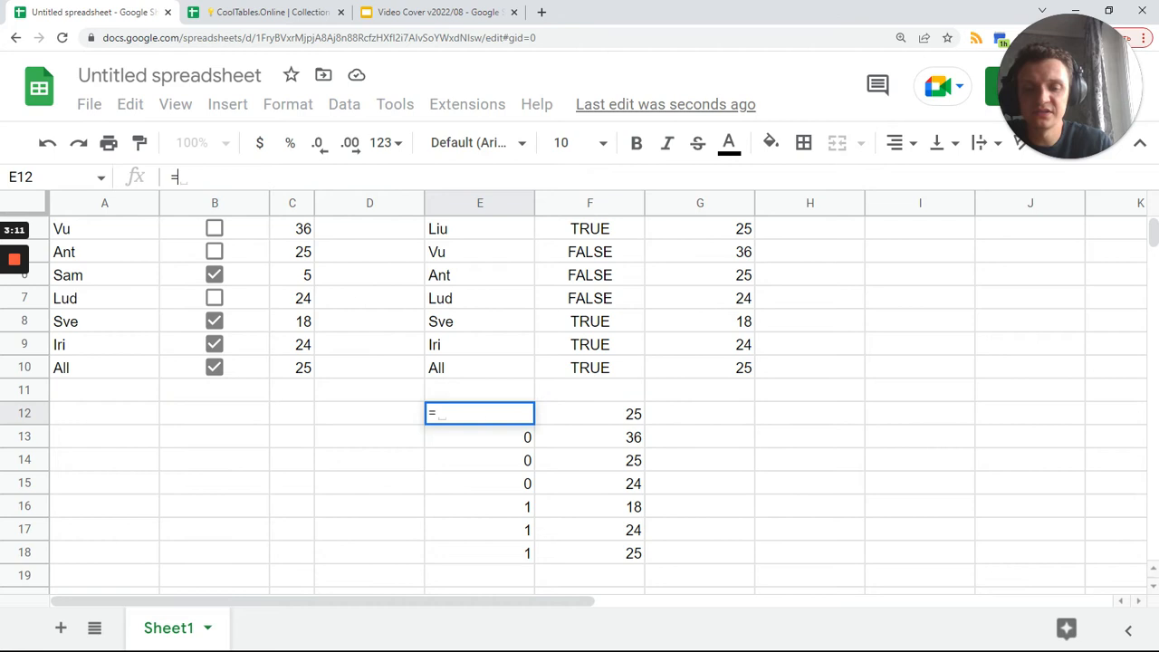
type("=QUERY(FILTER({--B3:B,C3:C},C3:C>5))")
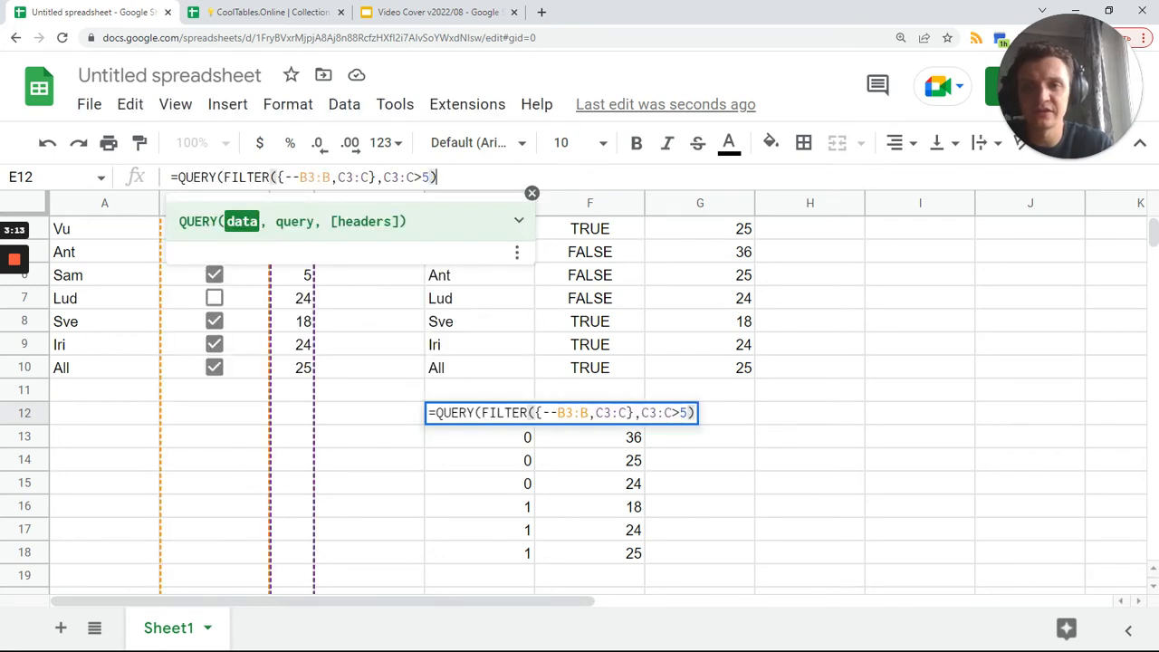
type(",")
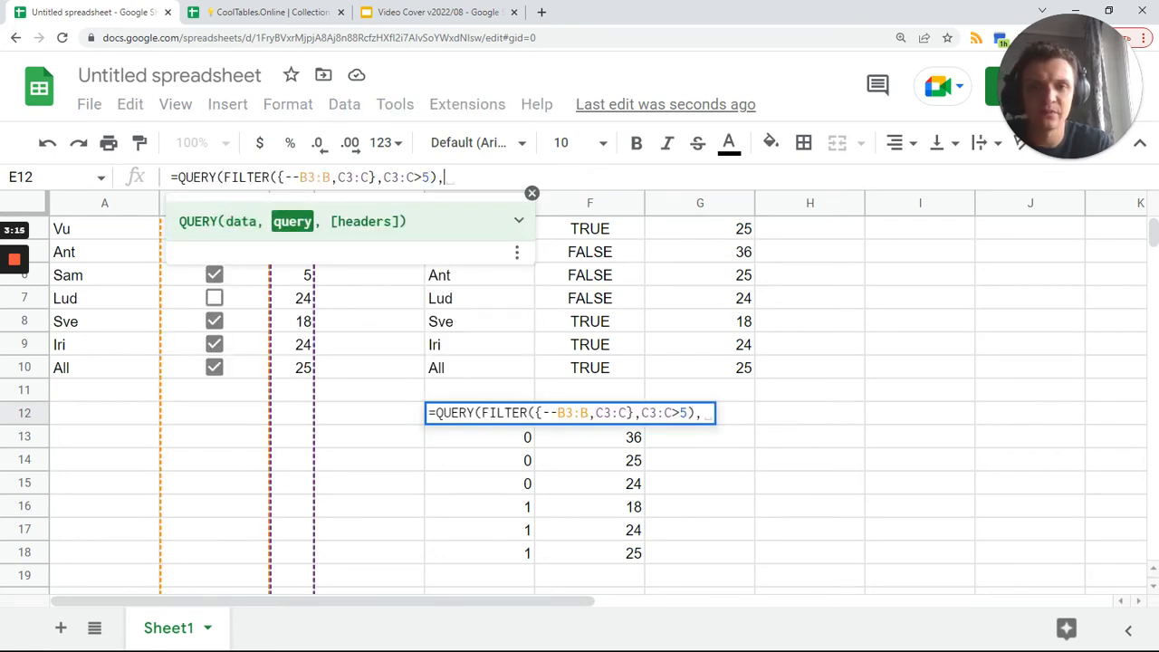
type("\"")
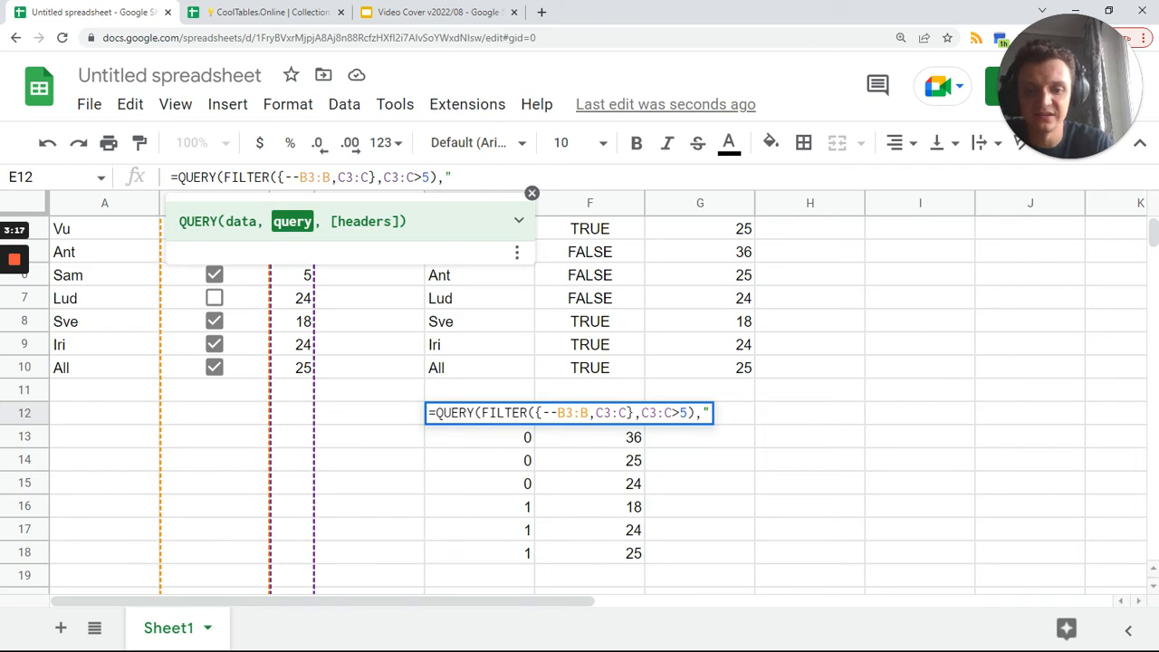
type("select")
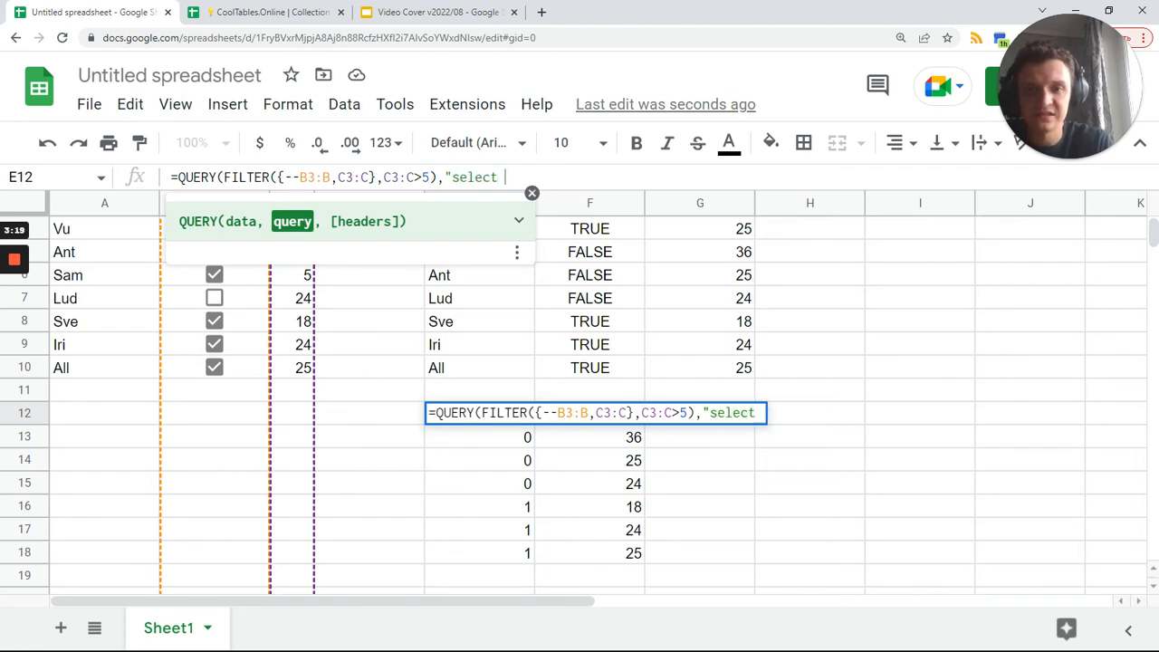
type("Su")
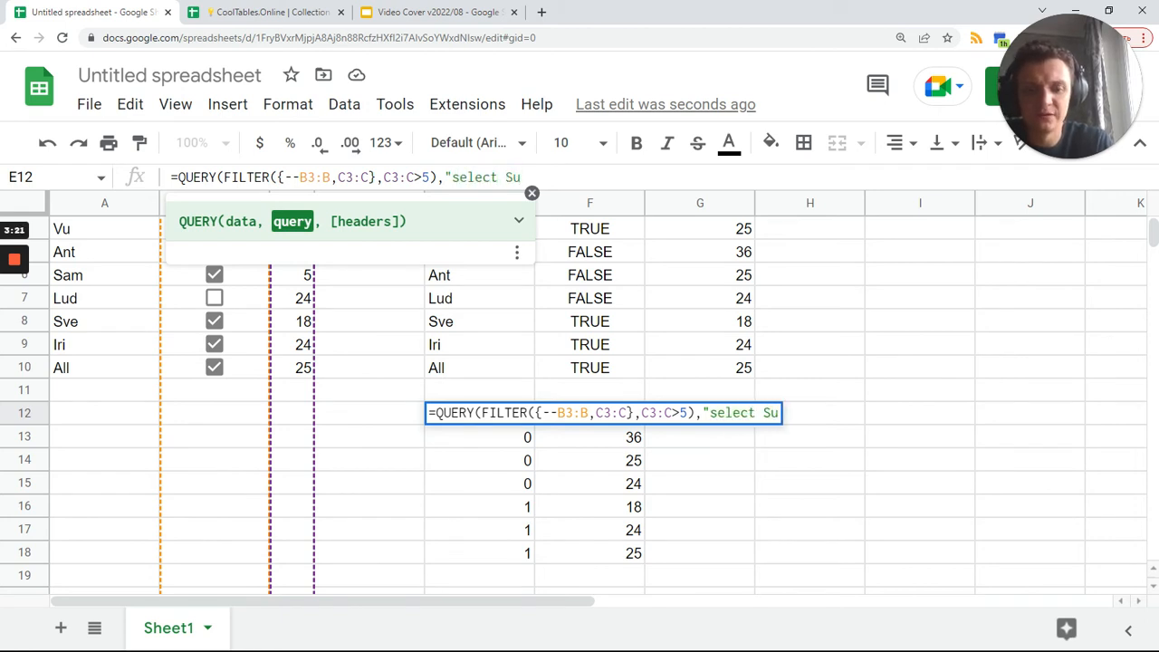
key("Backspace")
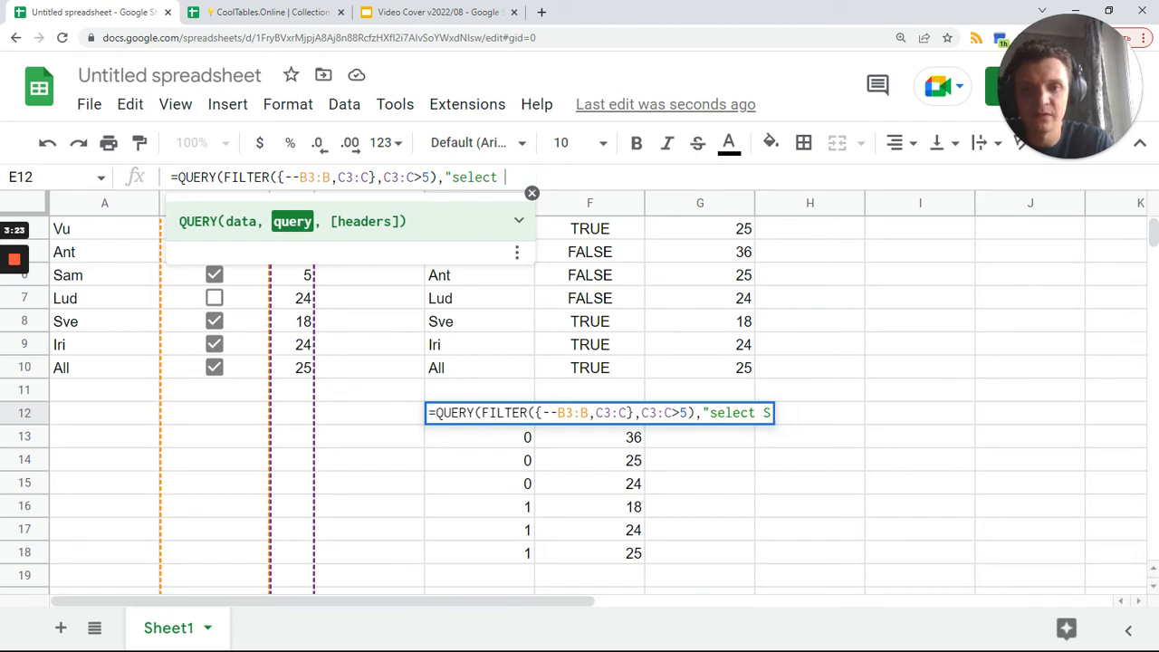
type("um")
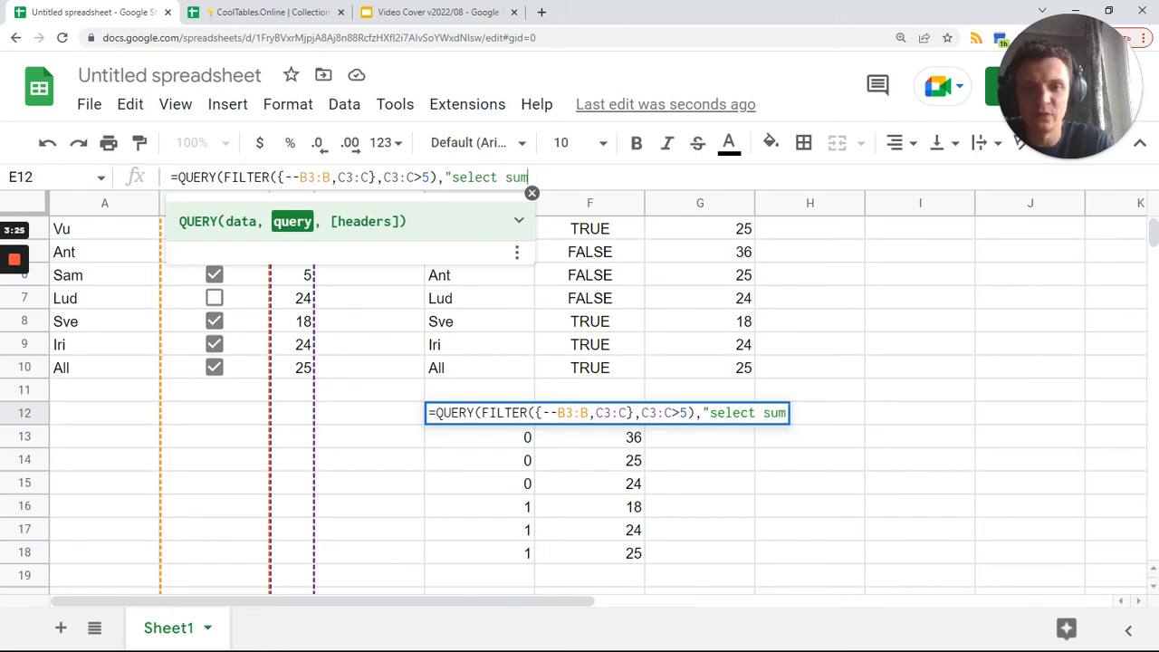
type("(")
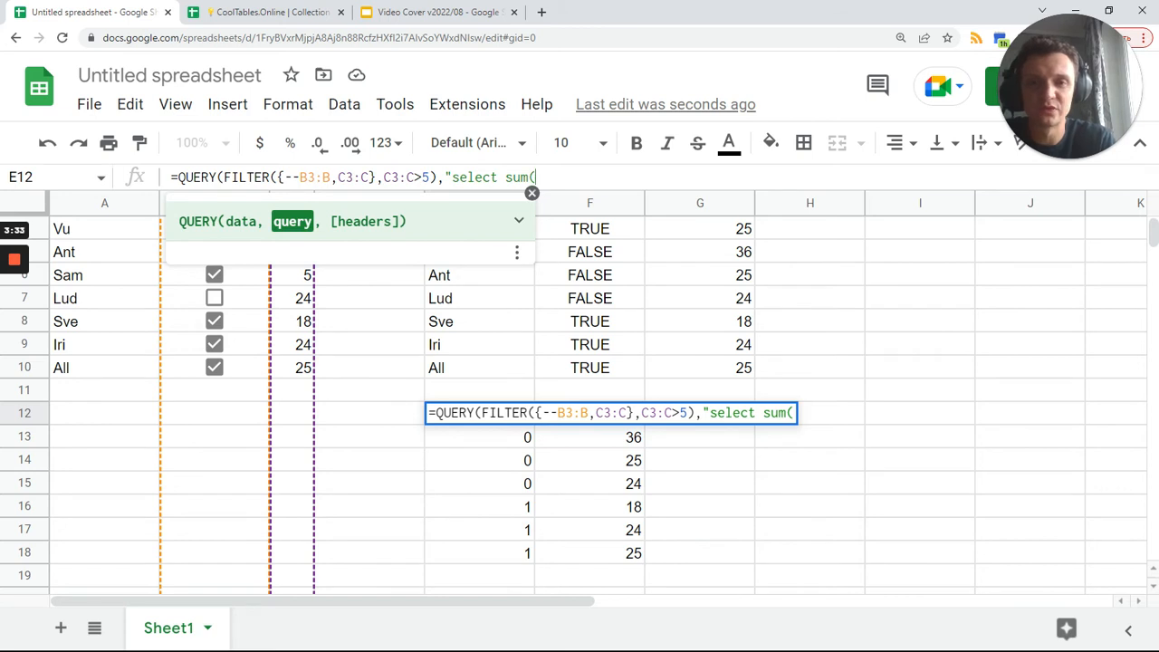
type("Col1")
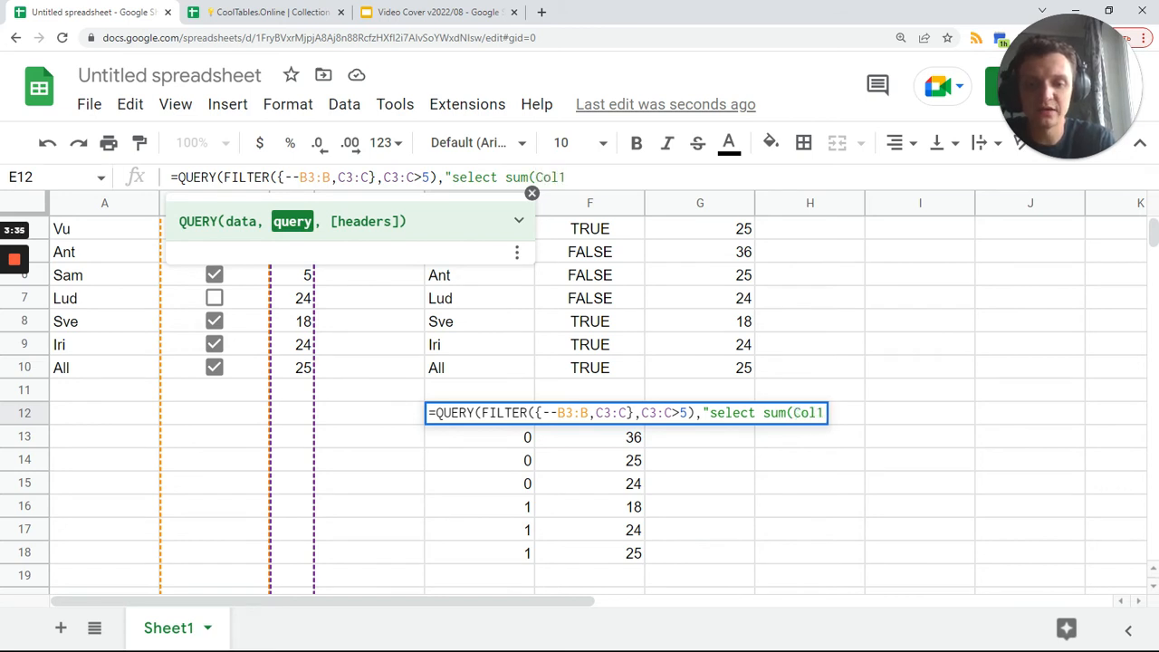
type(", sum(")
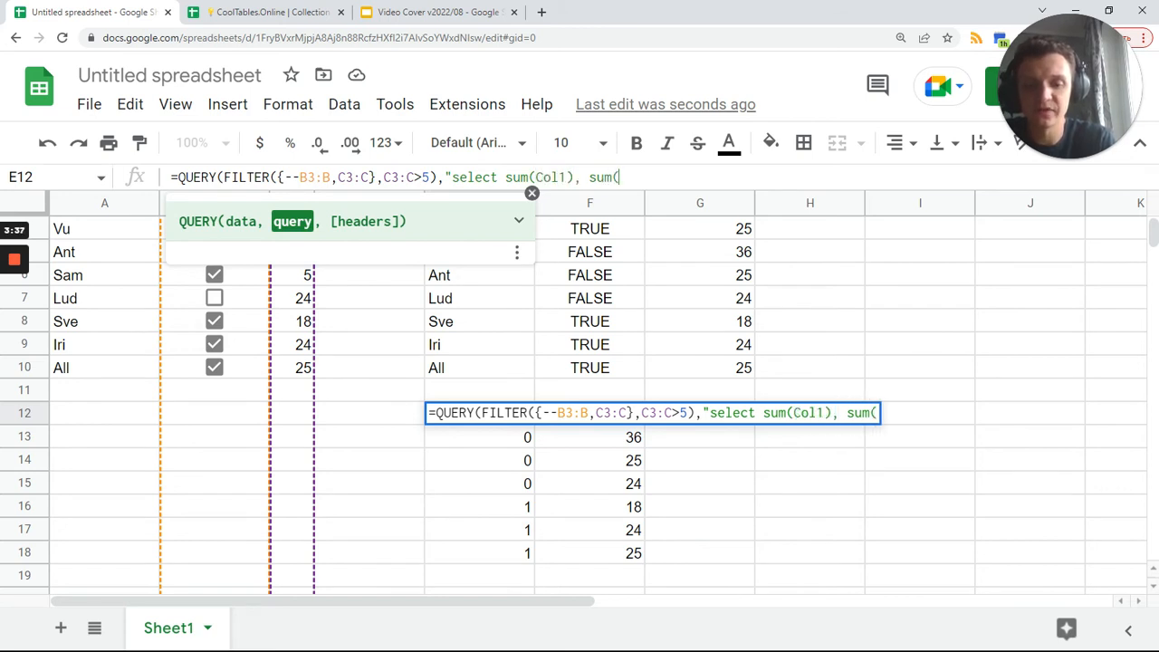
type("Col2")
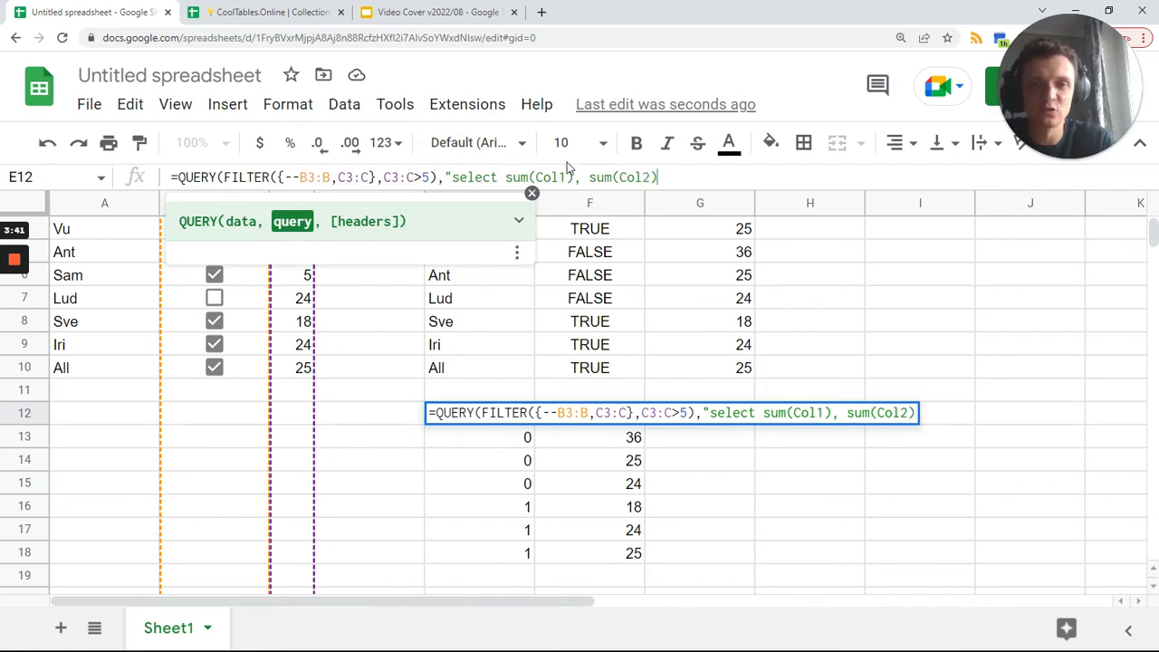
double_click(551, 178)
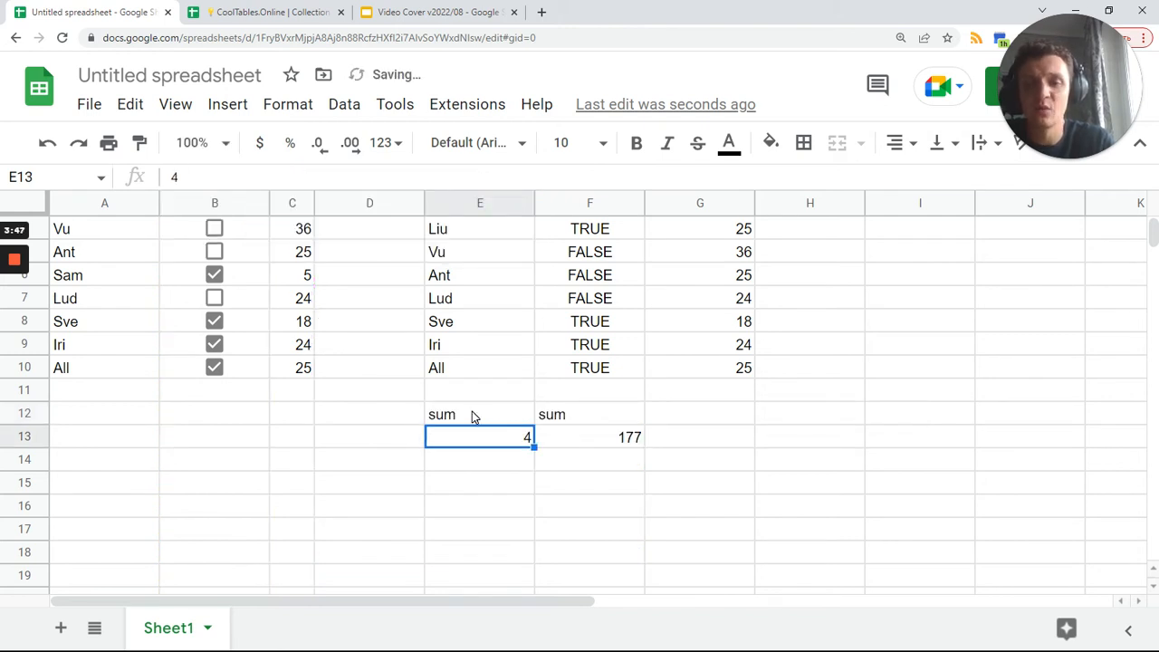
- Add label sum(Col1) '', sum(Col2) '' and a leading "" cell so the total row has no headers
left_click(478, 413)
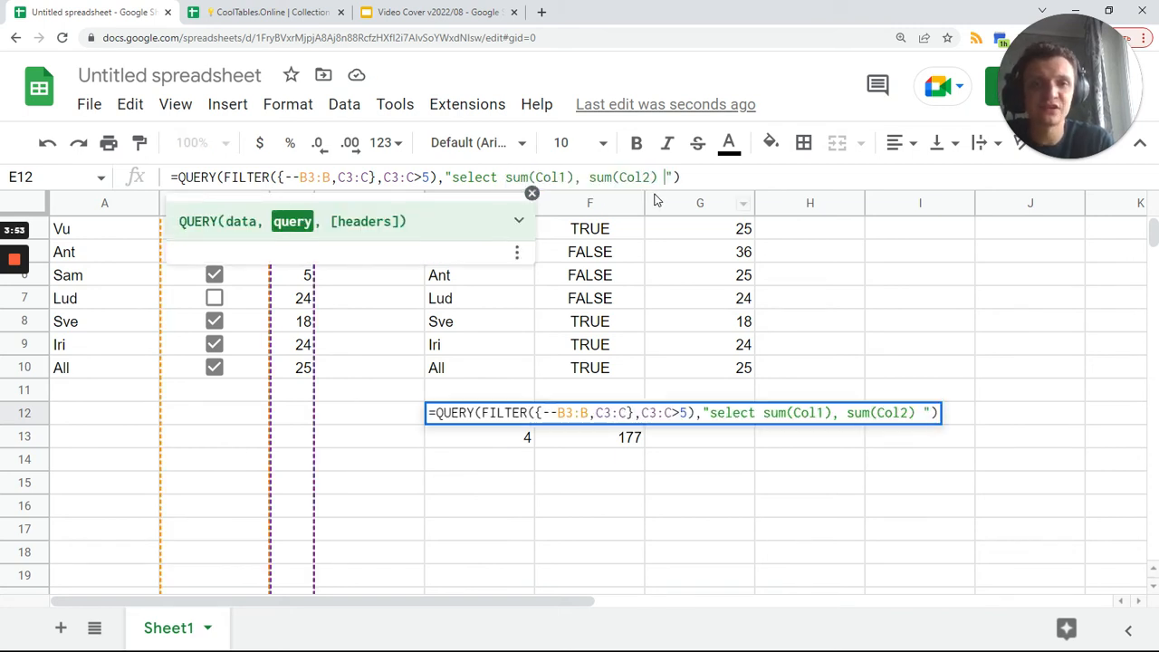
type("label")
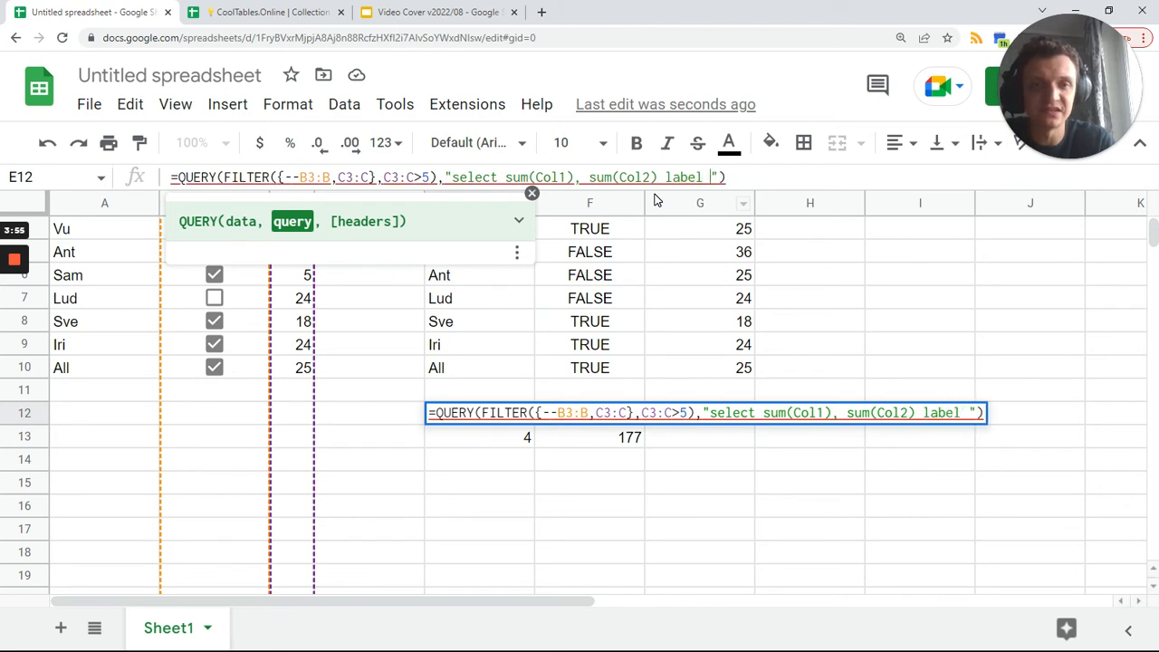
type("sum(Col1), sum(Col2)")
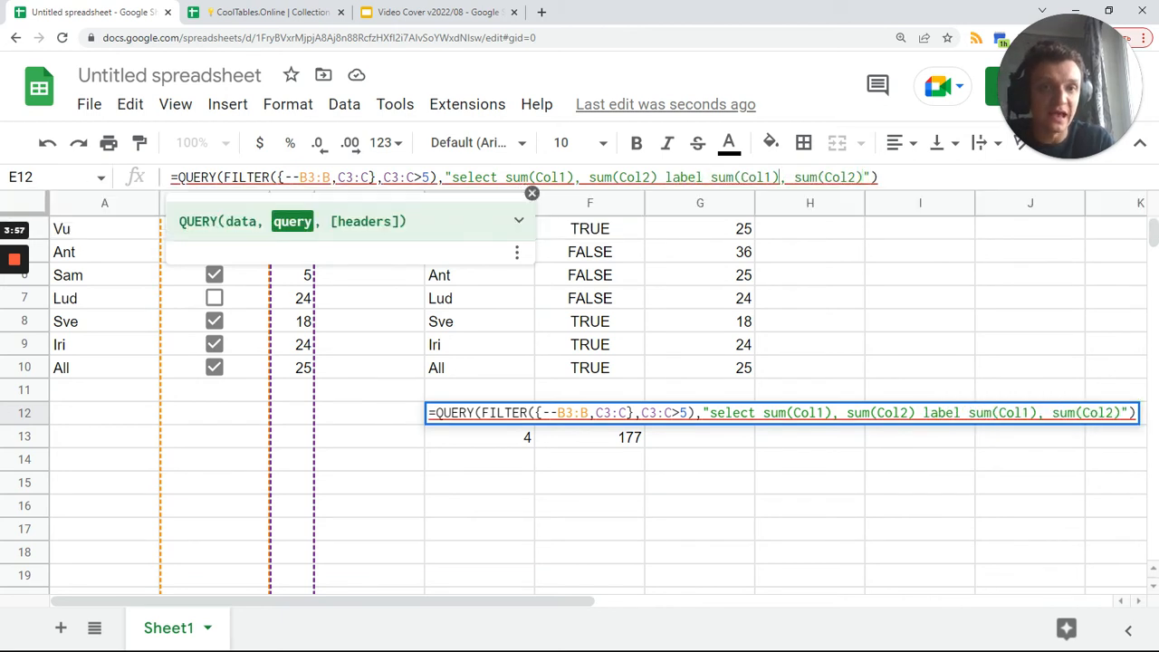
type("''")
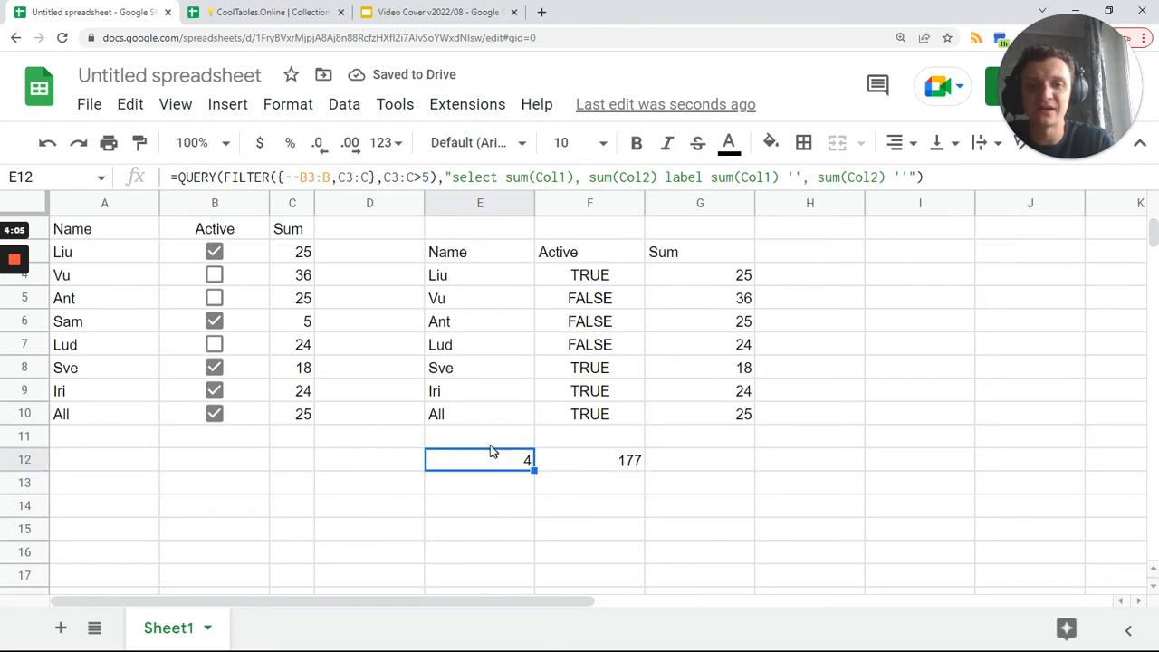
scroll("up", 3)
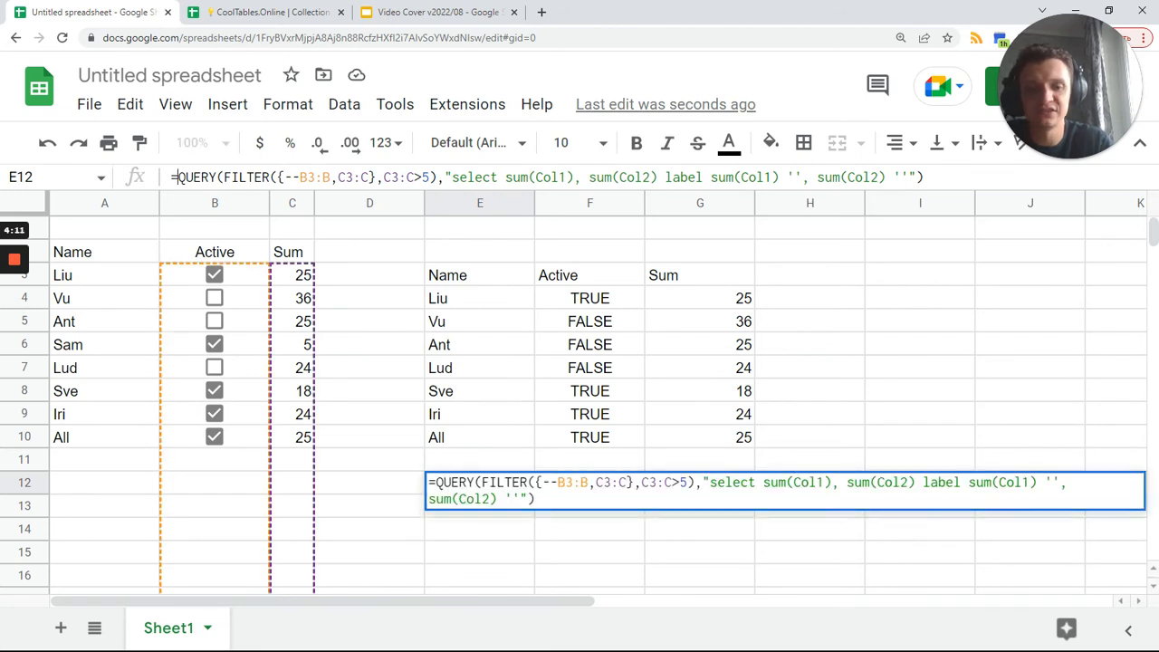
type("={\"\"")
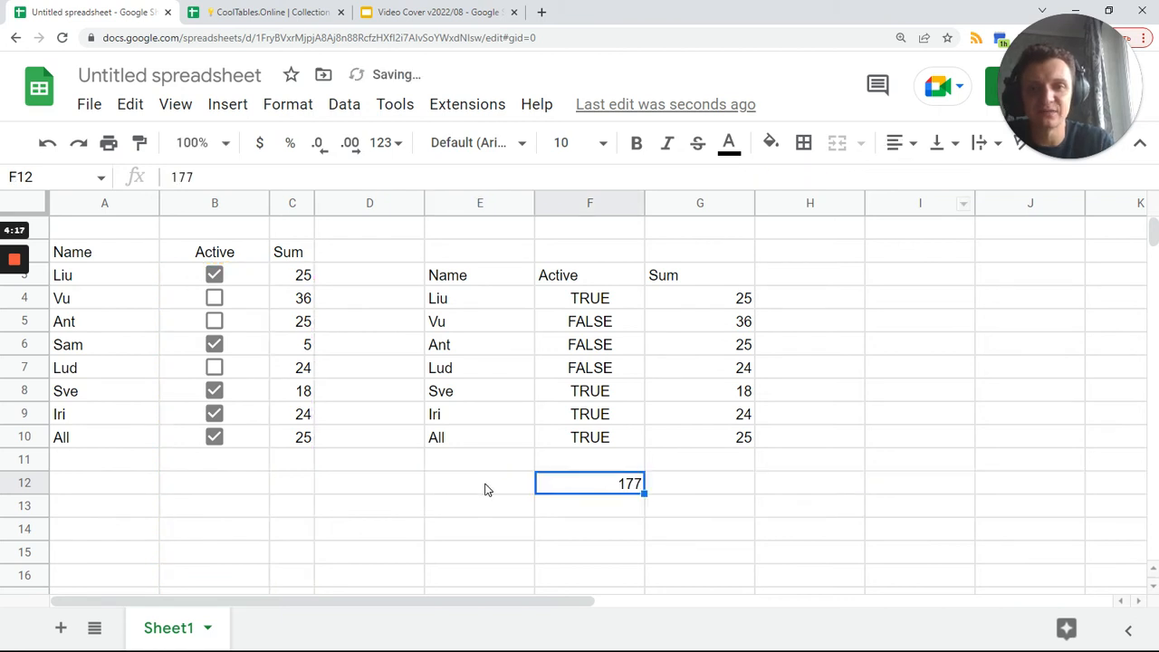
- Move the totals QUERY into the E3 array as a 'Totals' row and delete the duplicate in E12
left_click(478, 482)
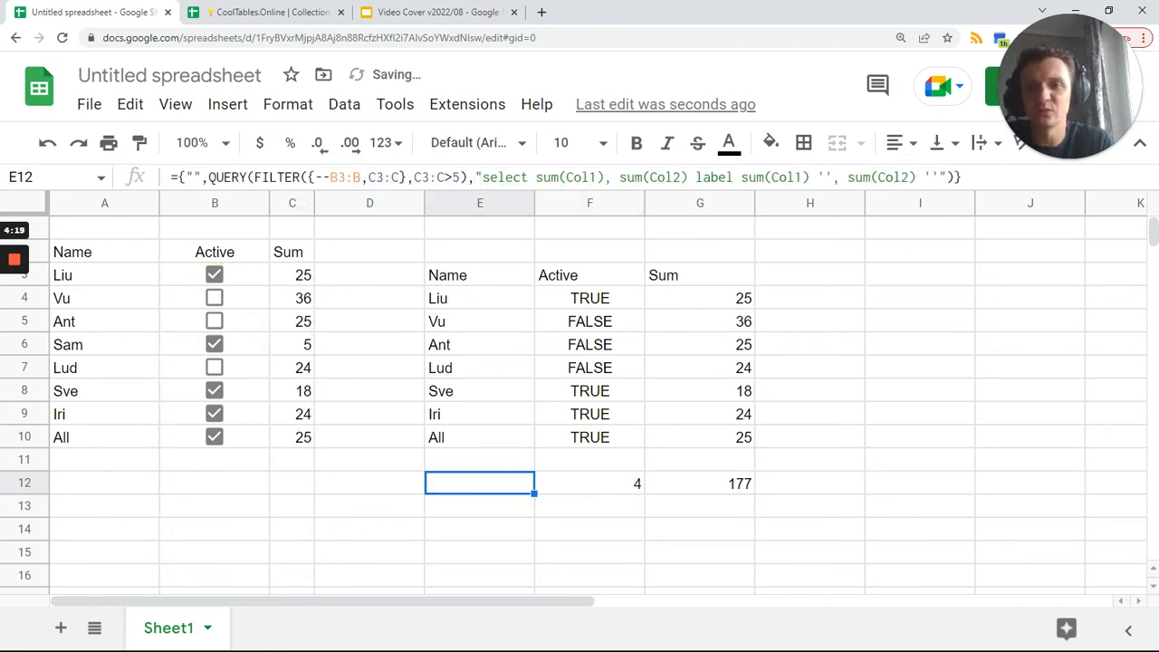
double_click(478, 482)
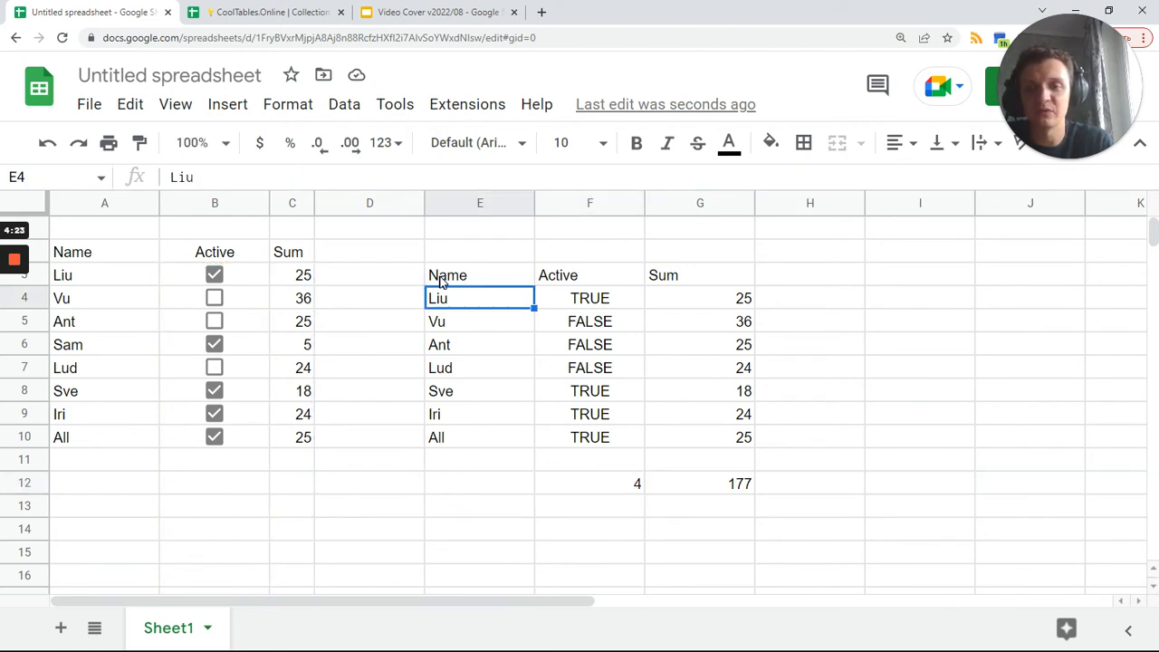
left_click(480, 275)
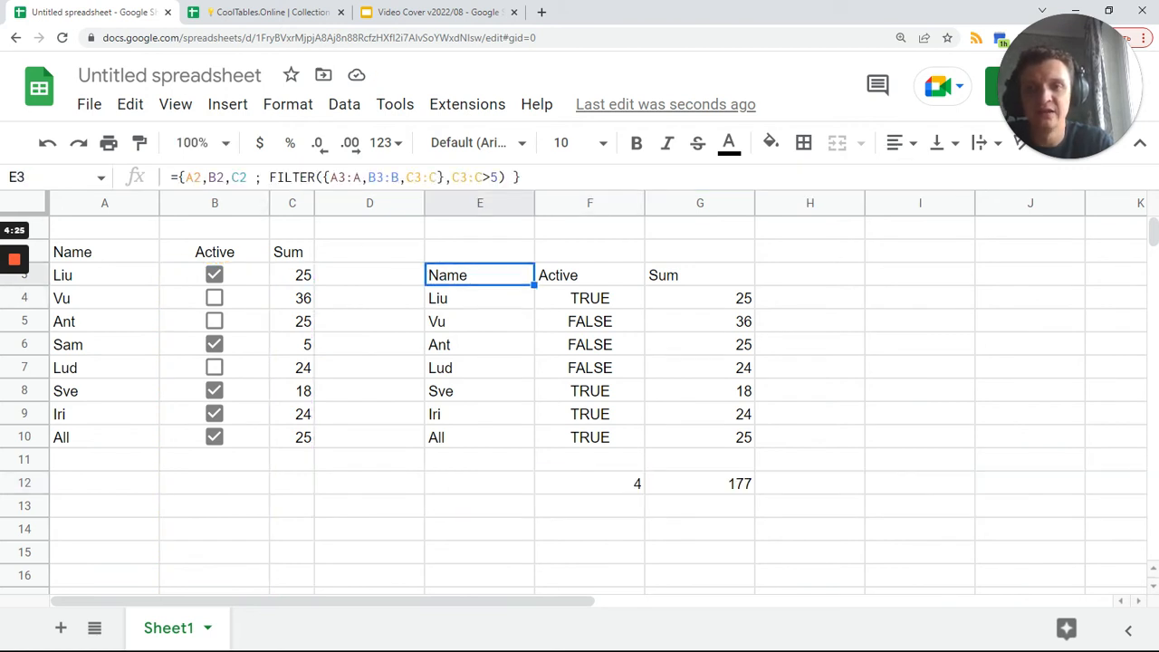
double_click(480, 276)
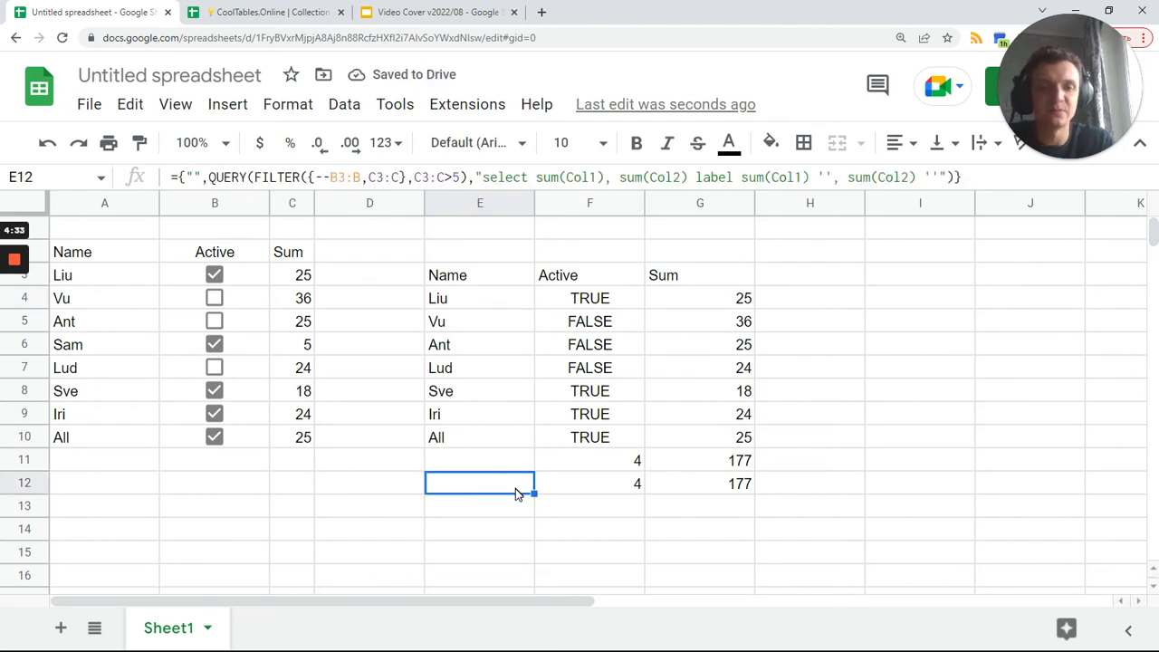
key("Delete")
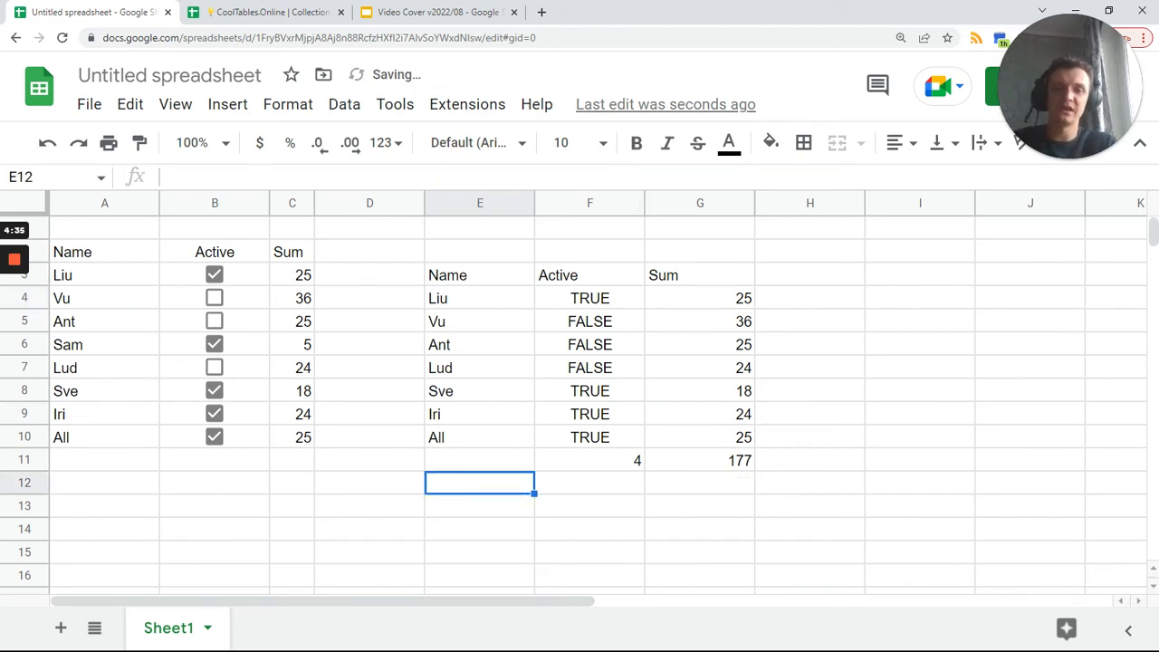
left_click(591, 203)
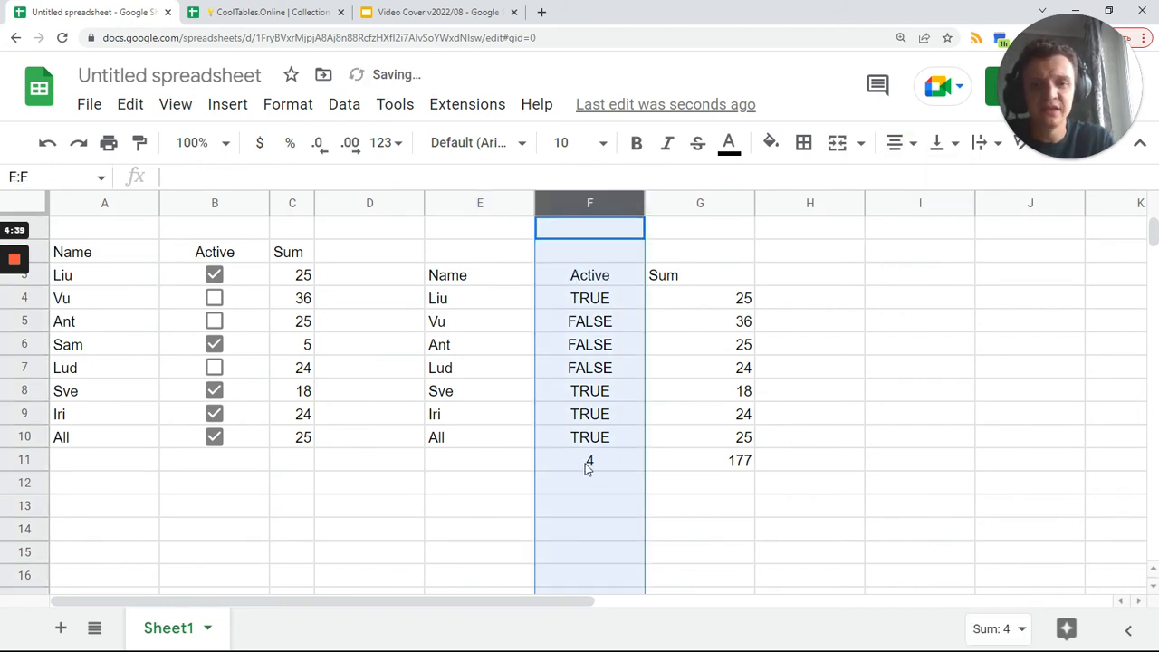
left_click(478, 460)
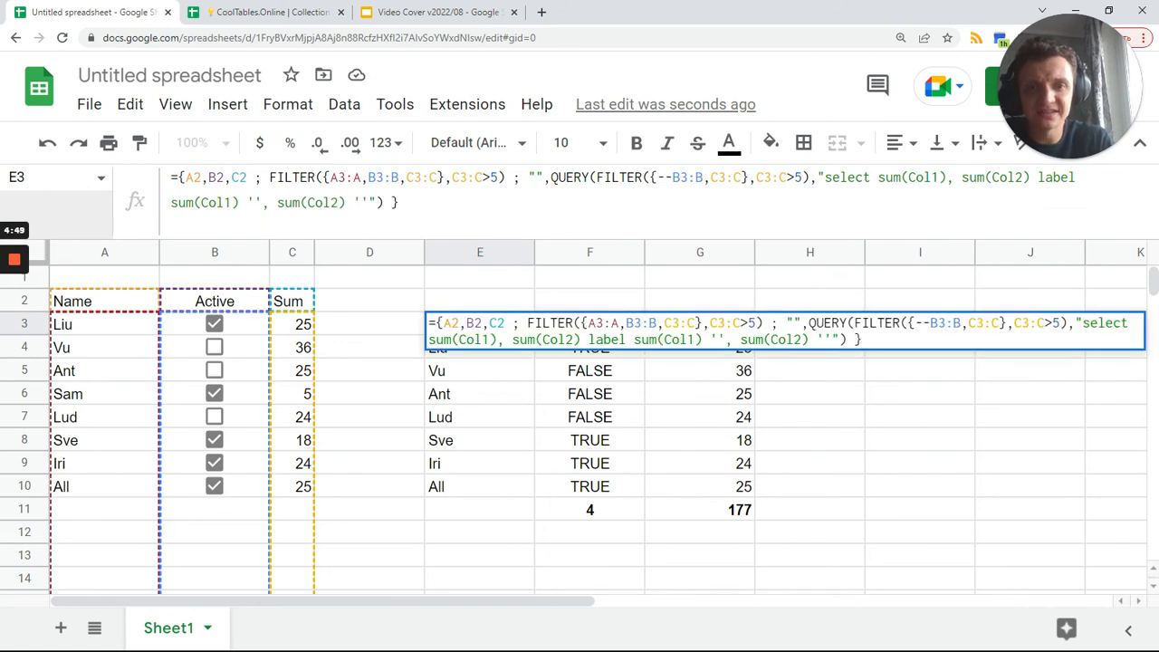
type("Totals")
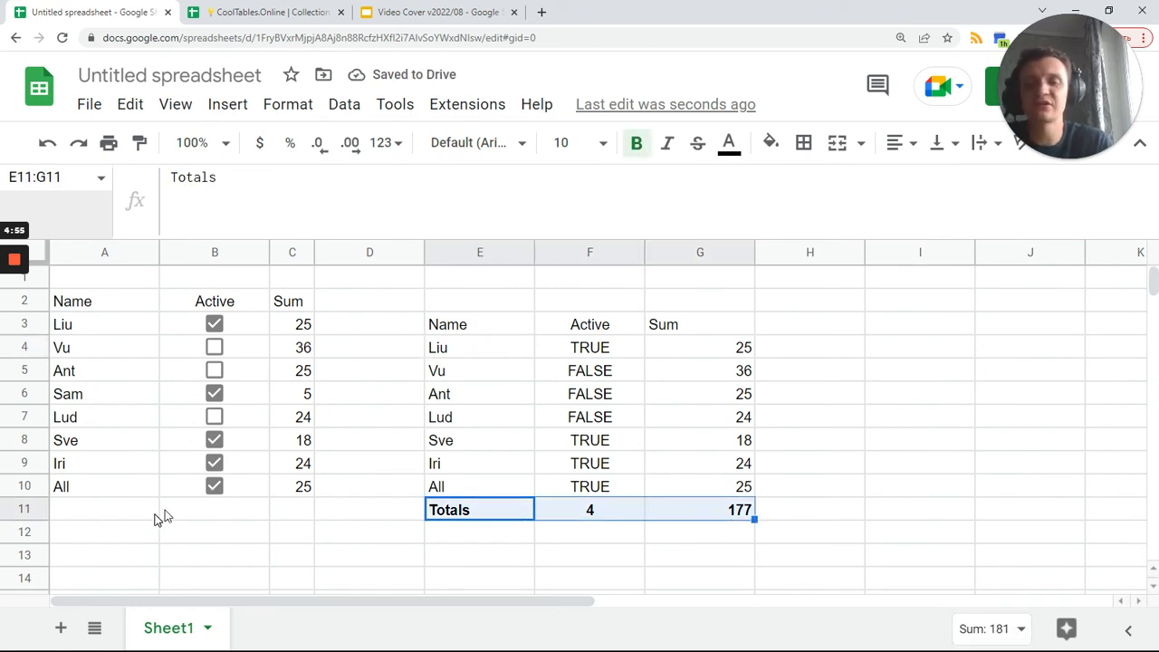
- Unbold the Totals row, add active Max with 500, and select the table's data rows
left_click(105, 509)
type("Max")
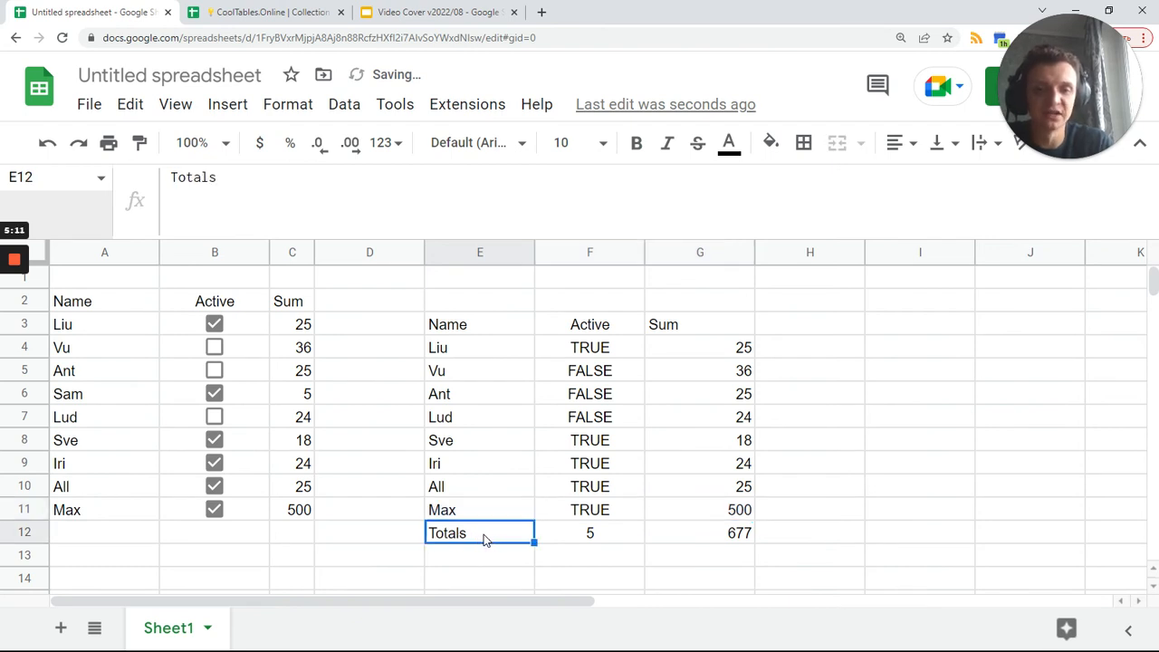
left_click_drag(480, 533, 739, 532)
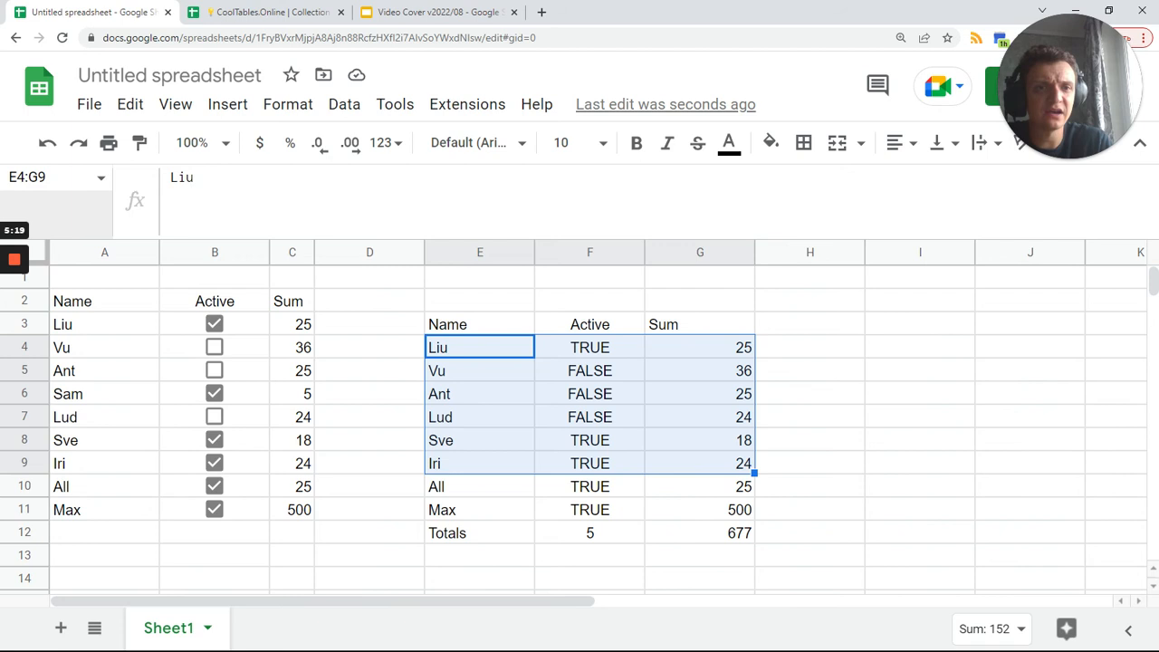
mouse_move(772, 144)
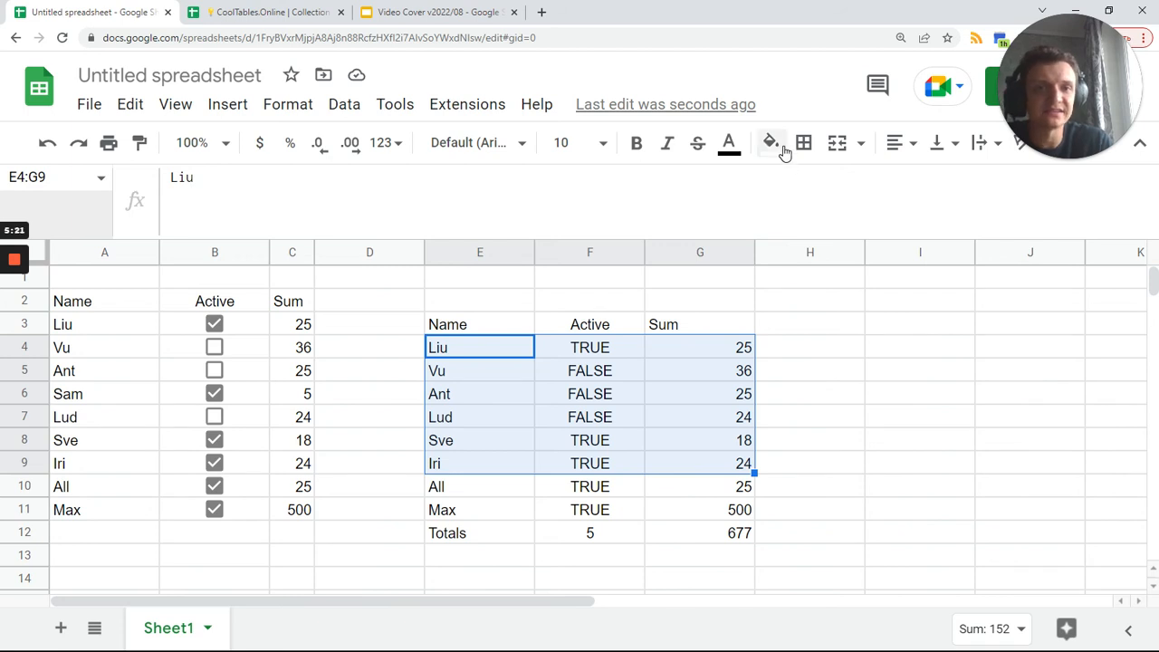
- Create a conditional rule on E4:G1000 with custom formula =$E4="Totals"
left_click(768, 141)
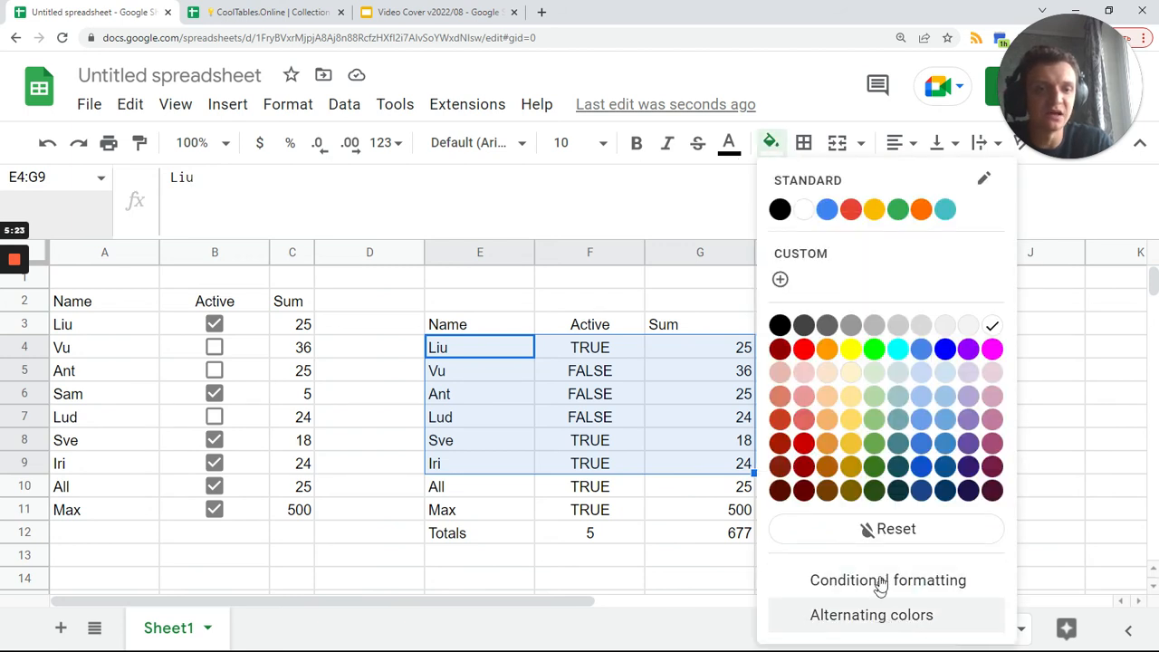
left_click(888, 580)
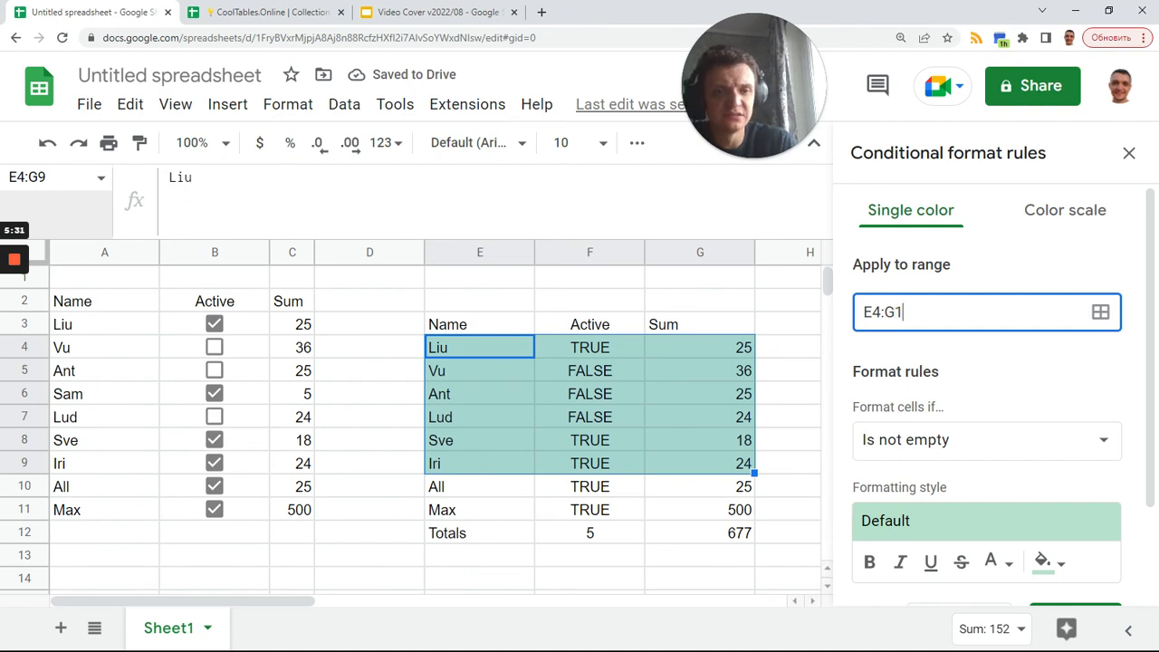
type("000")
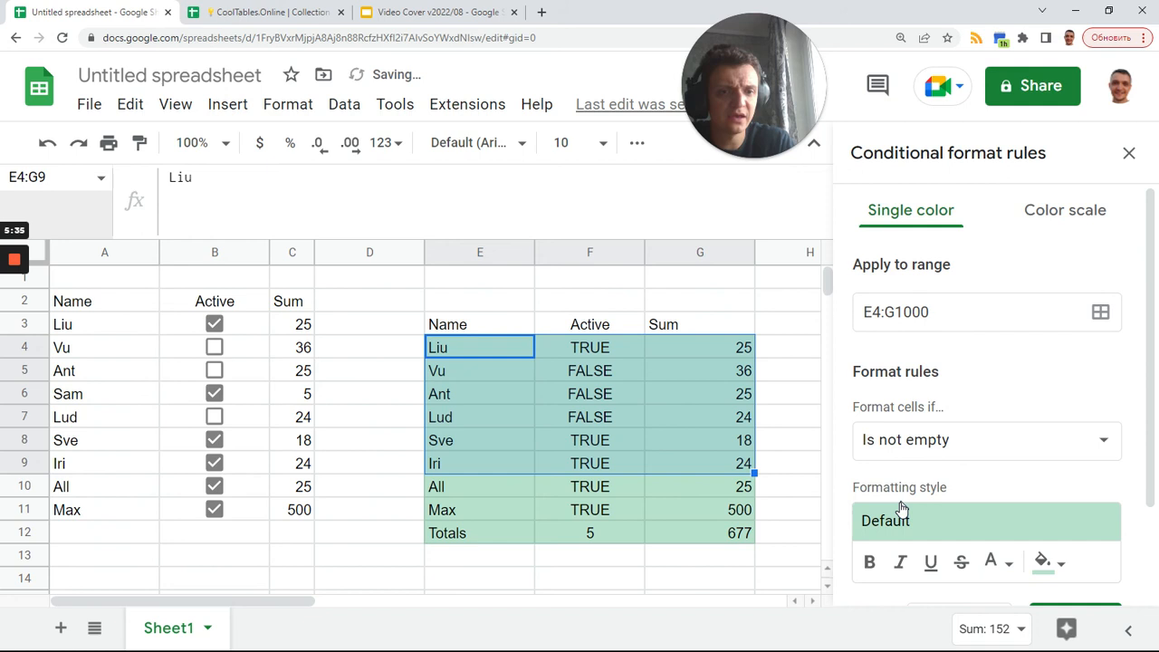
left_click(985, 440)
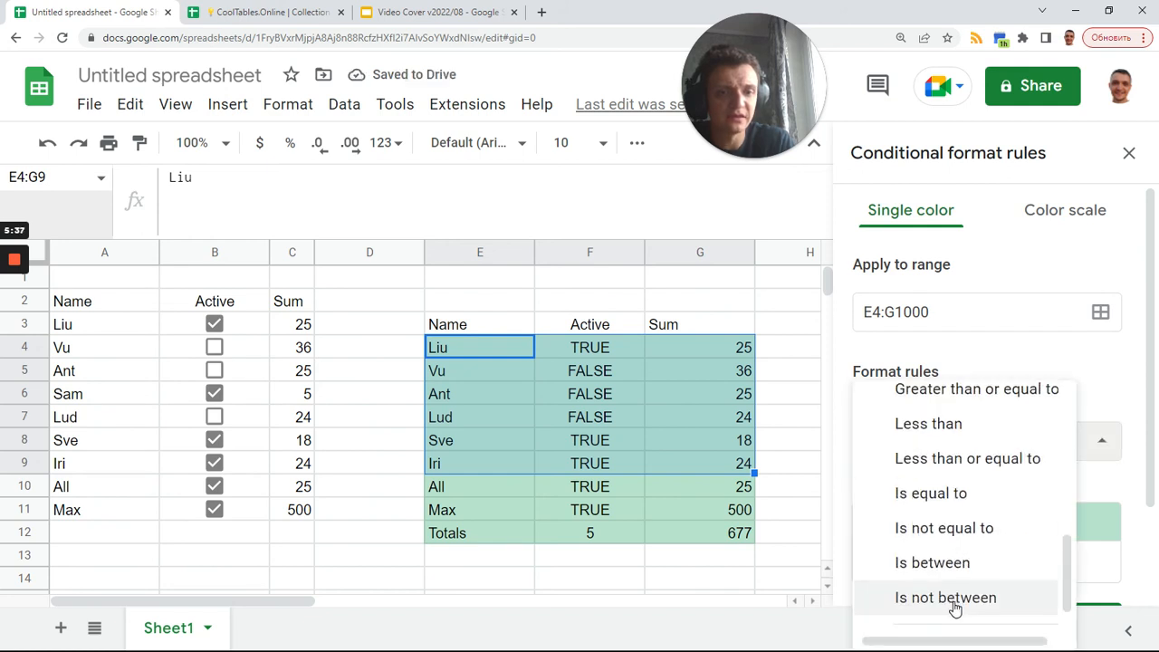
left_click(946, 598)
type("=")
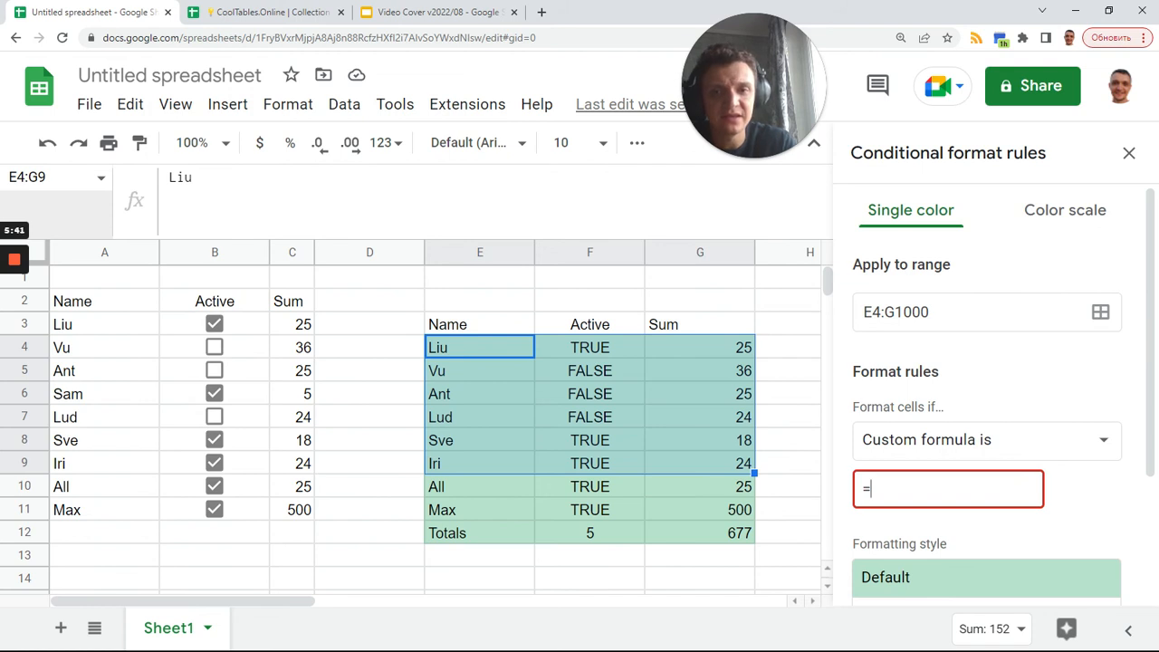
type("E")
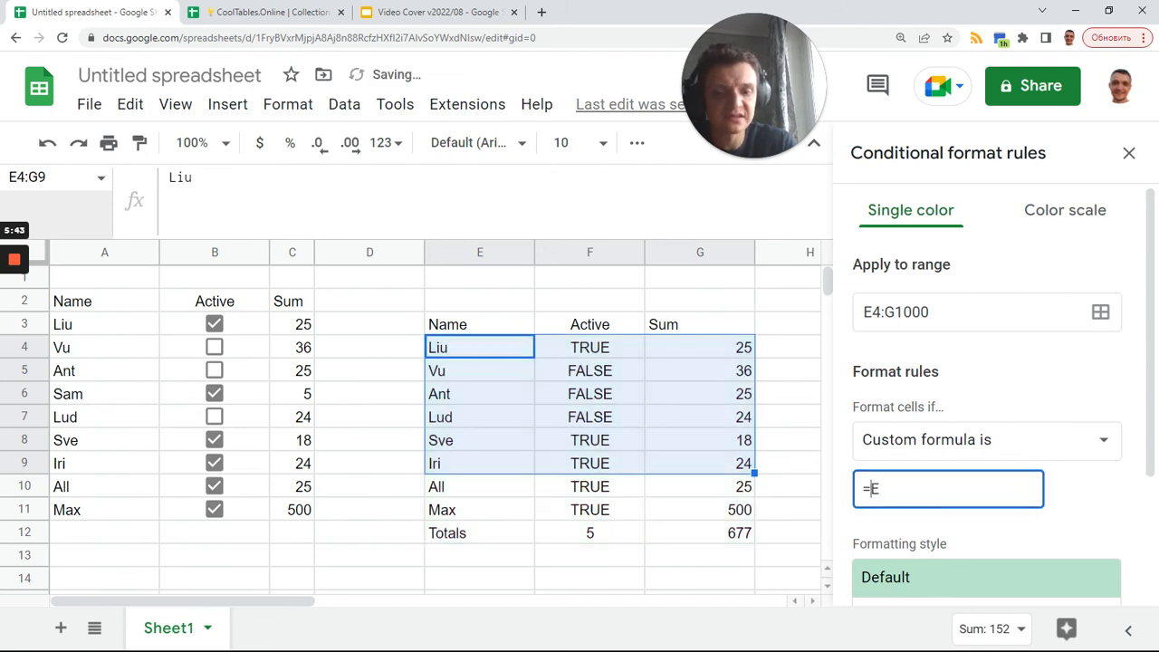
type("$")
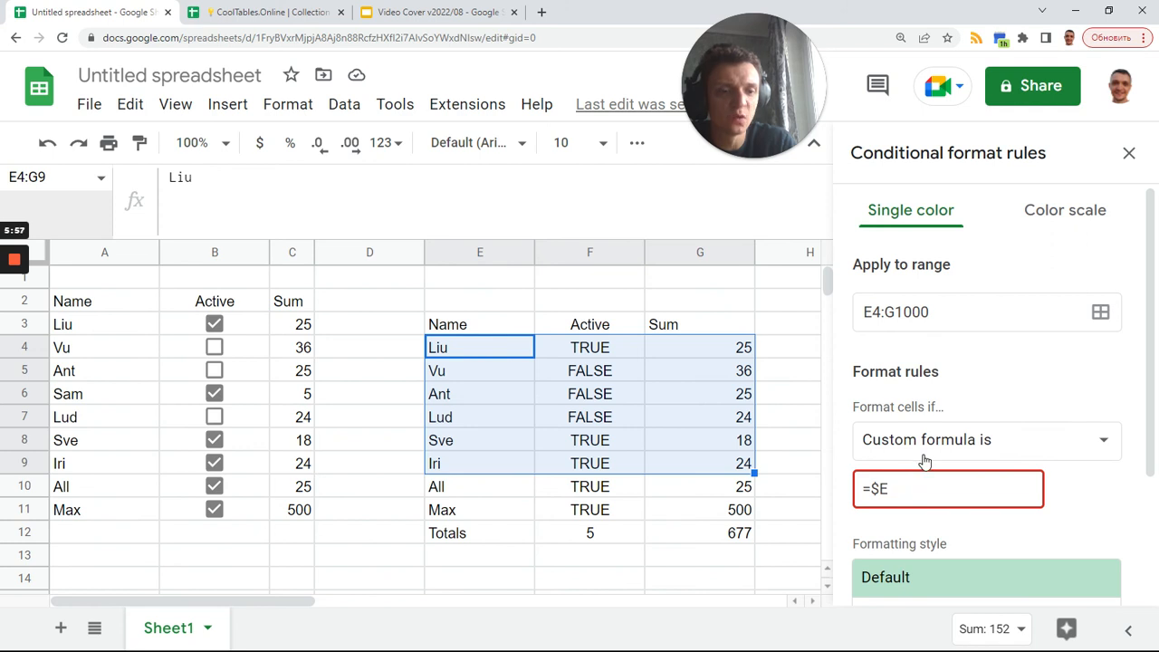
type("4=\"")
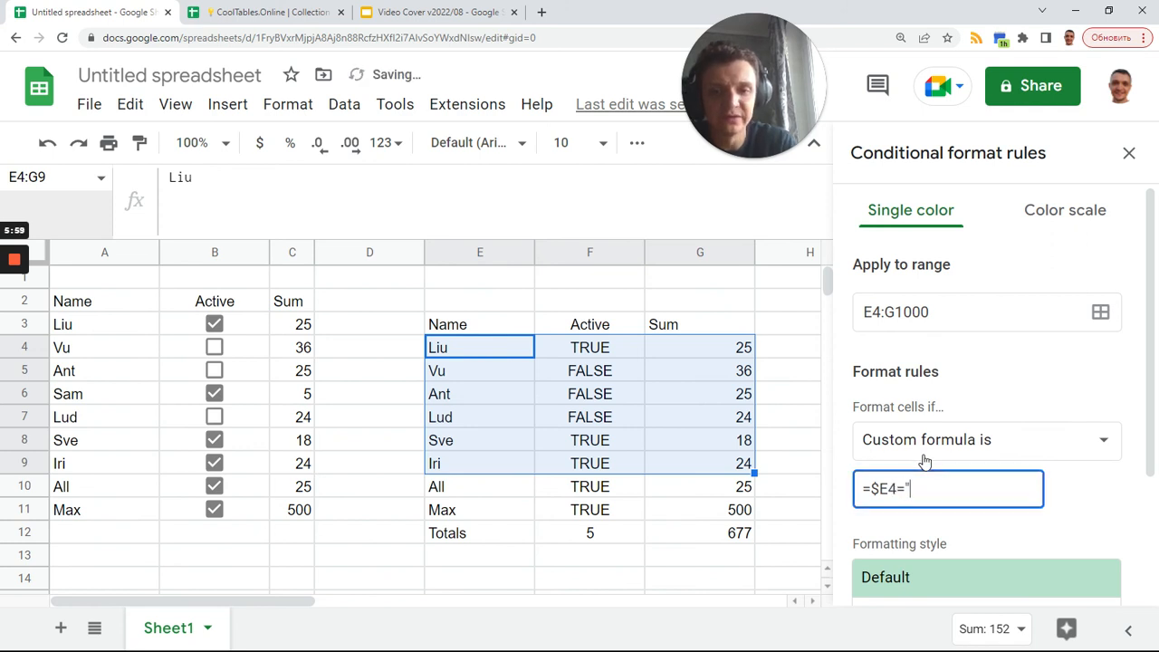
type("Totals")
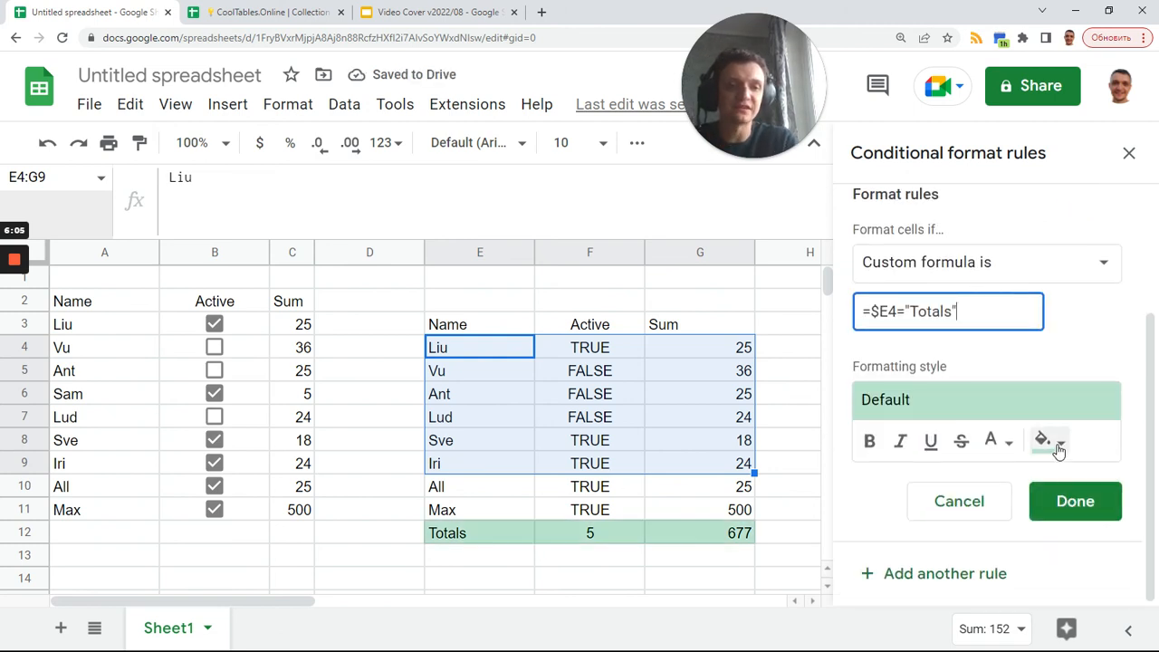
- Set the rule style to no fill with bold, save it and close the sidebar
left_click(1043, 442)
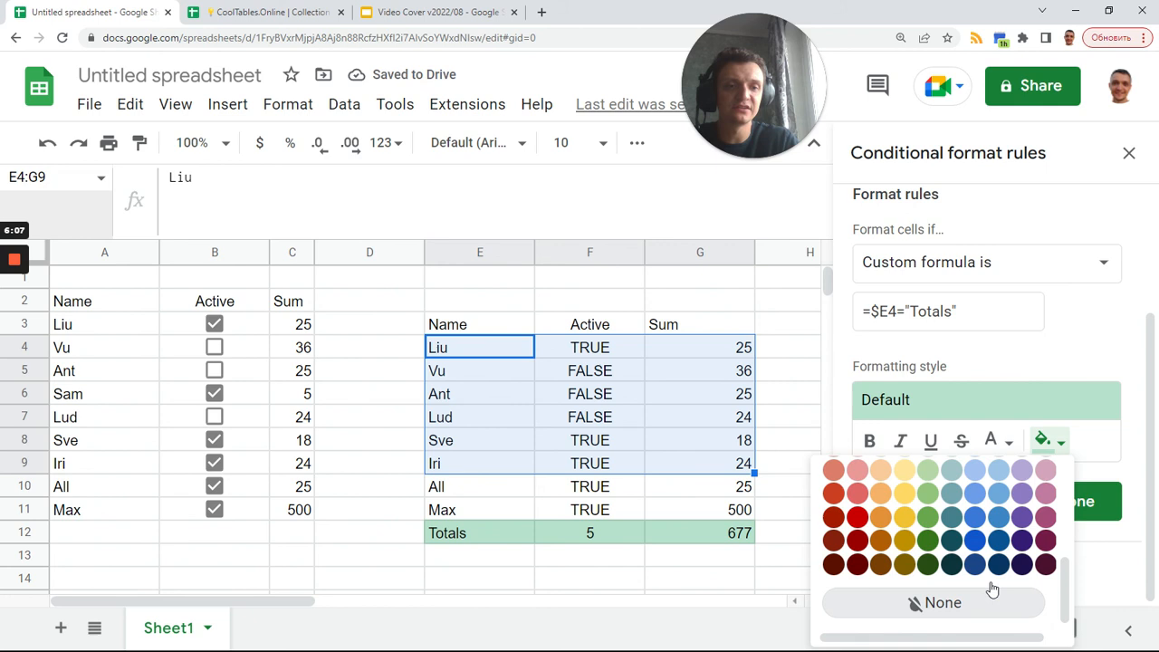
left_click(942, 602)
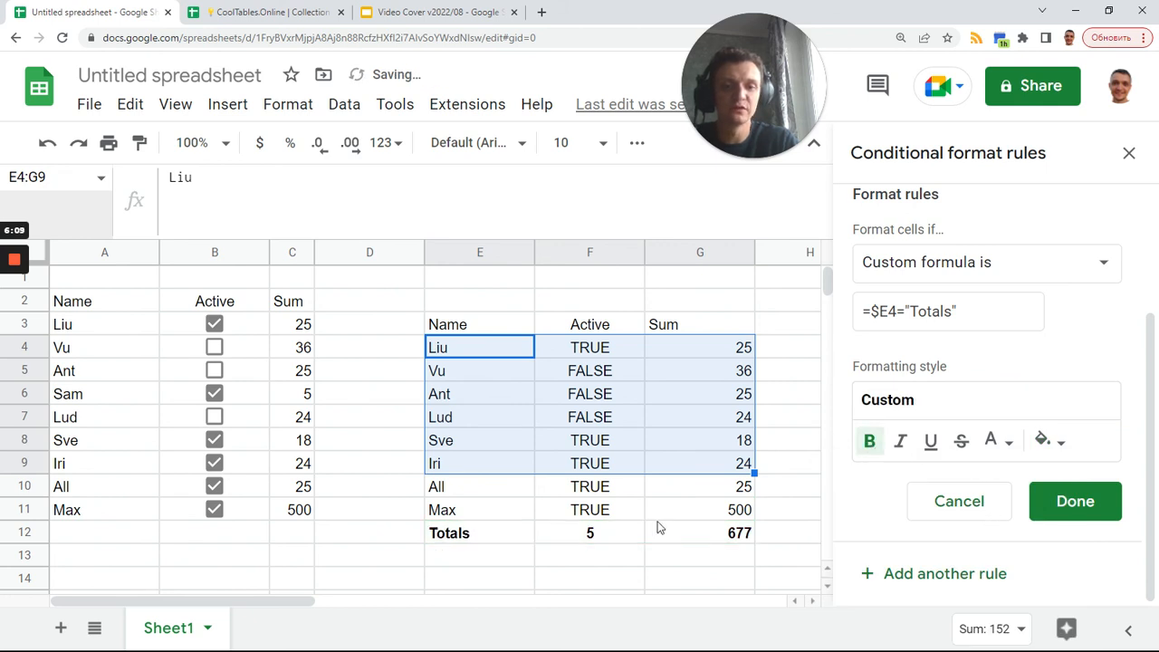
left_click(1076, 500)
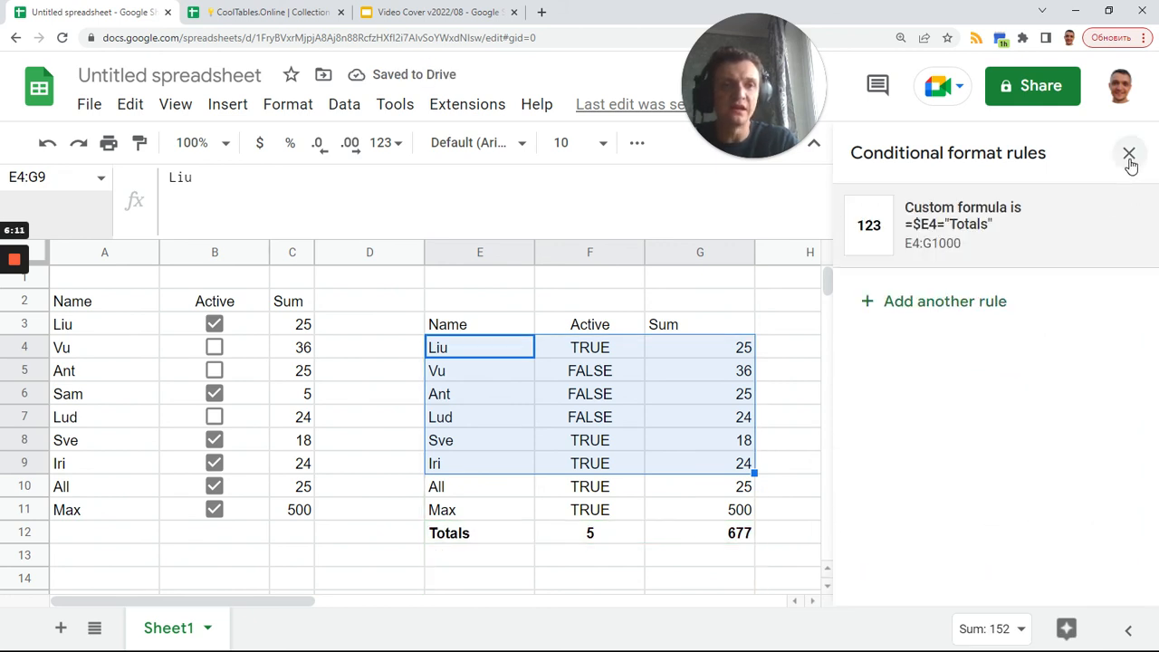
left_click(1130, 152)
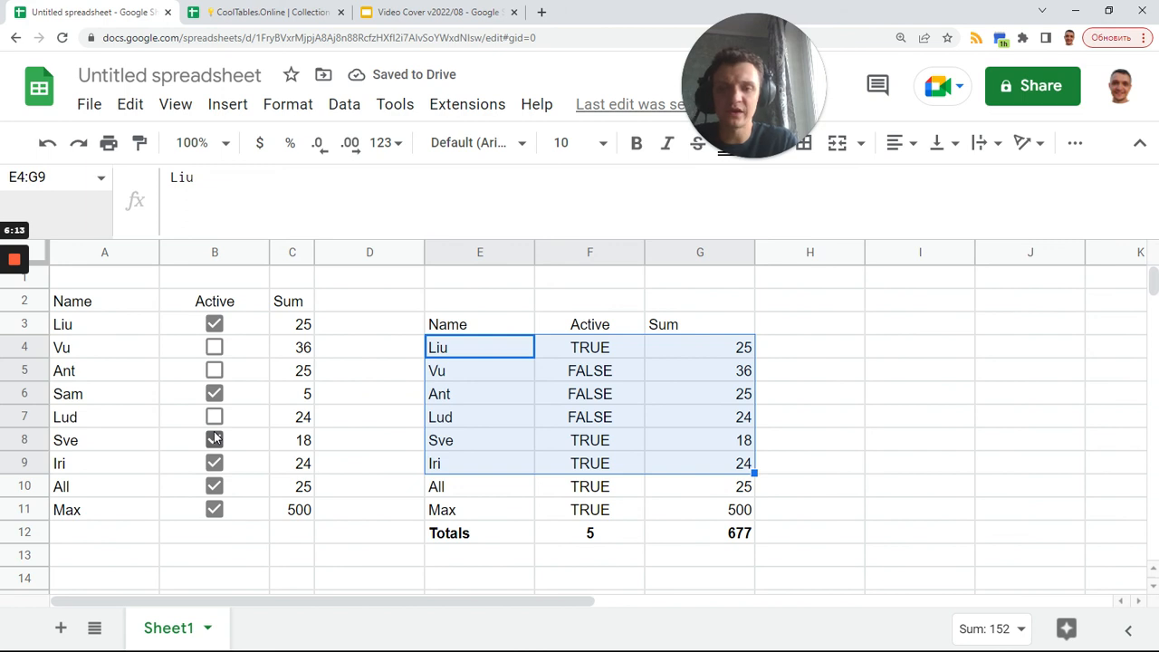
- Edit Sum values and tick Lud and Vu active so Totals updates to 5 and 1099
left_click(291, 393)
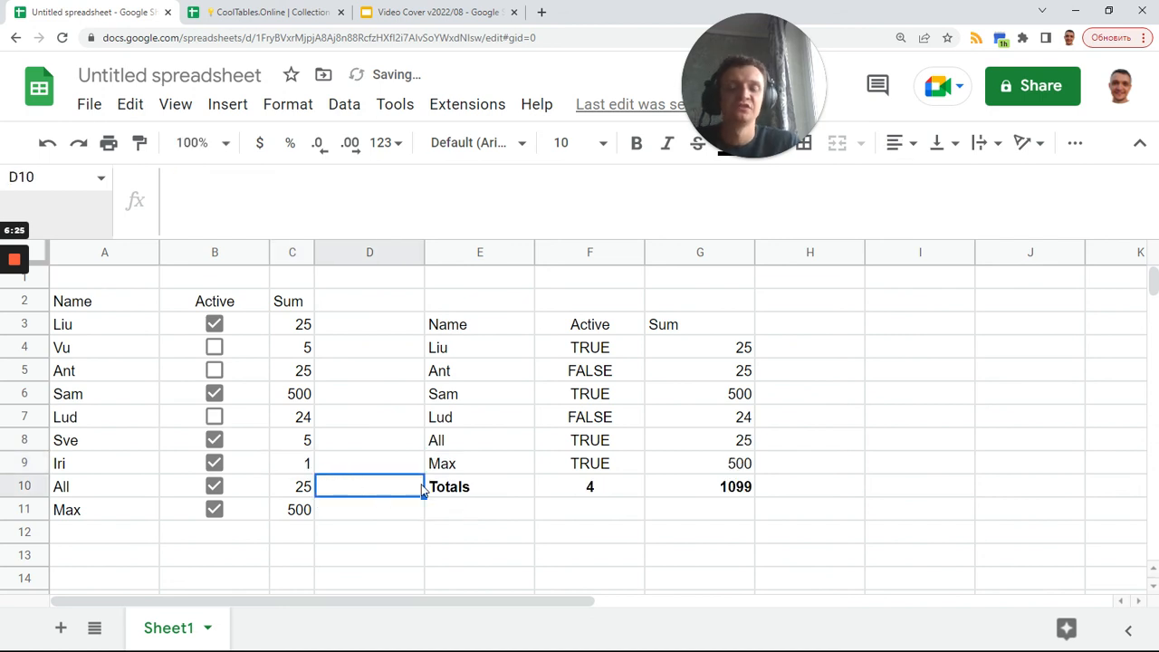
left_click(214, 416)
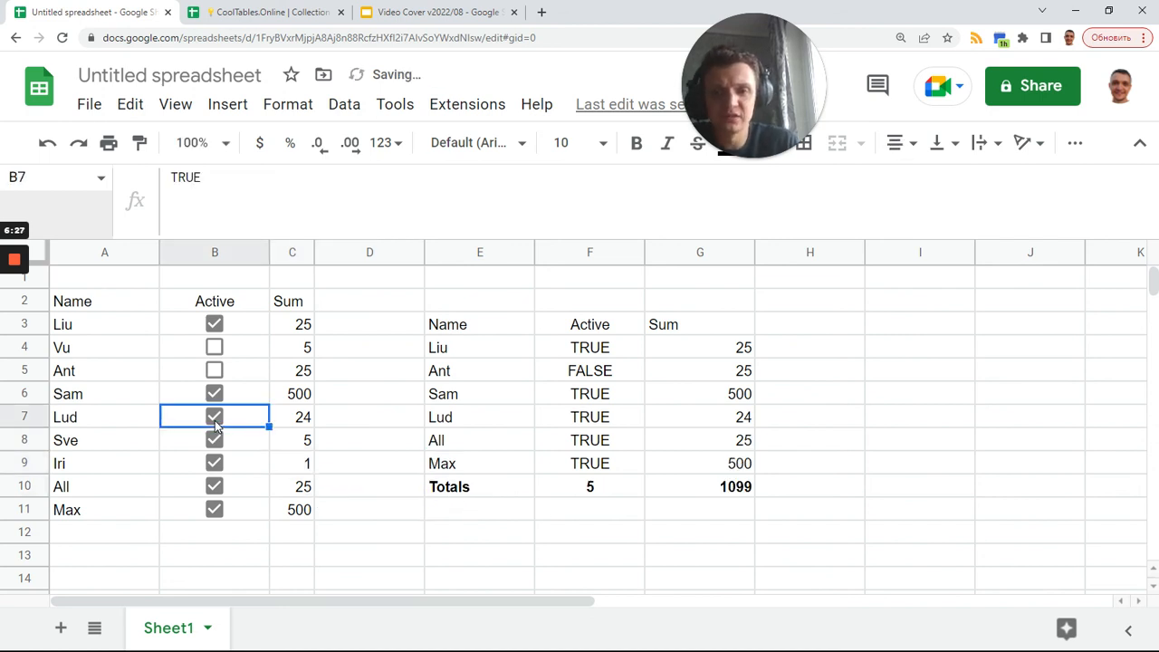
left_click(213, 348)
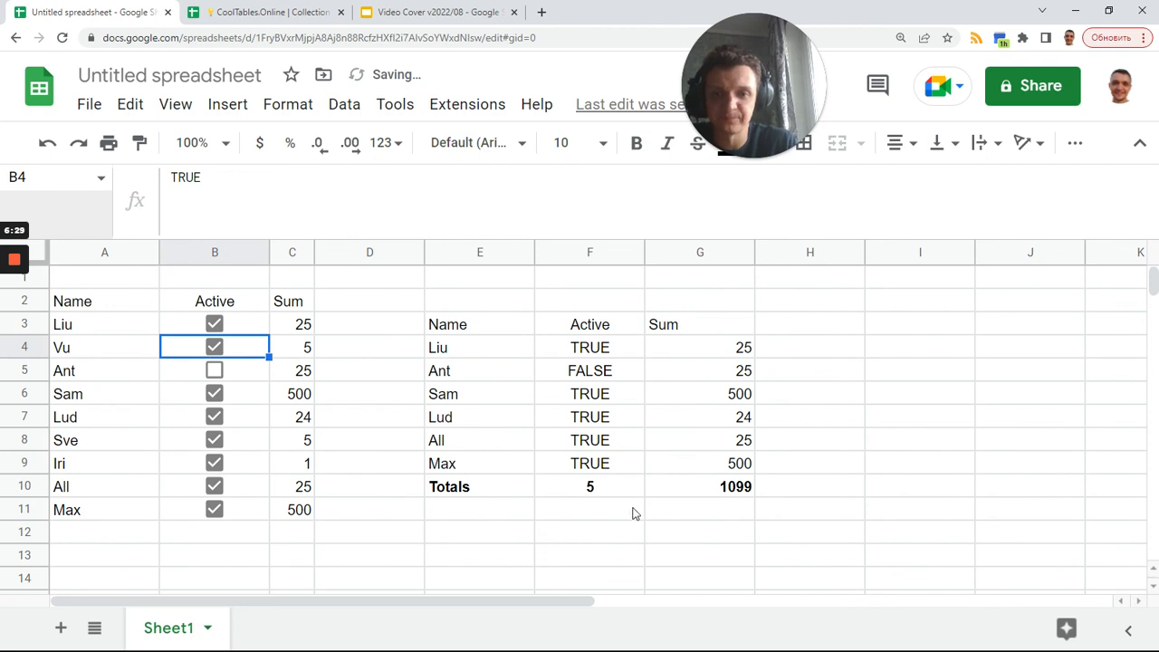
left_click(591, 486)
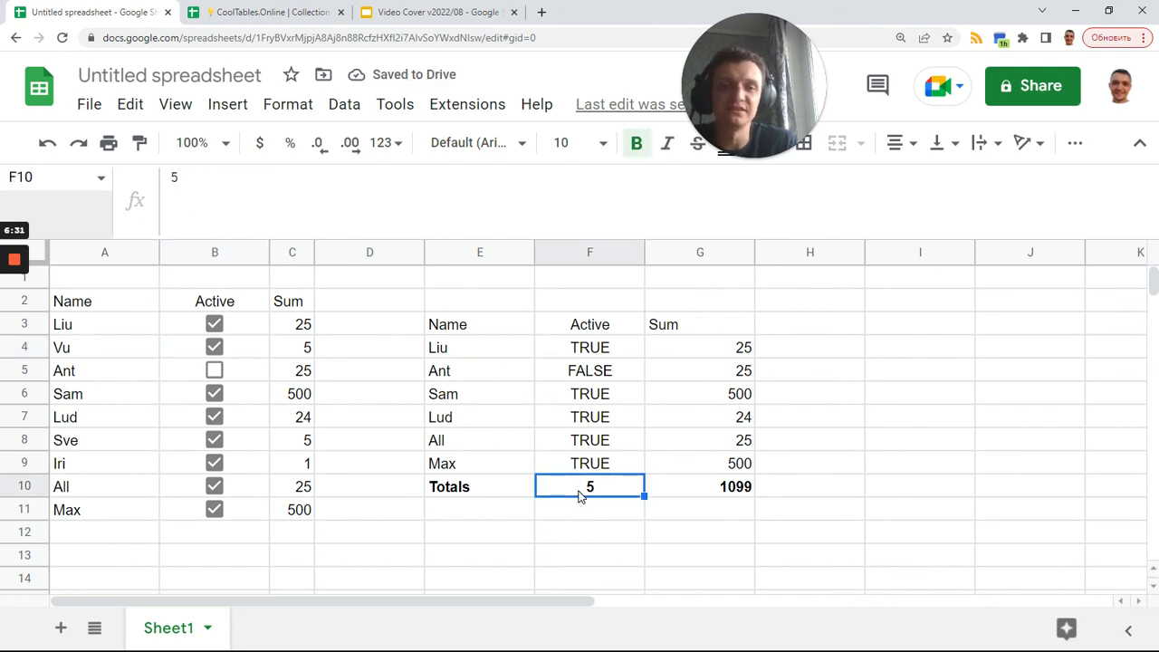
mouse_move(496, 380)
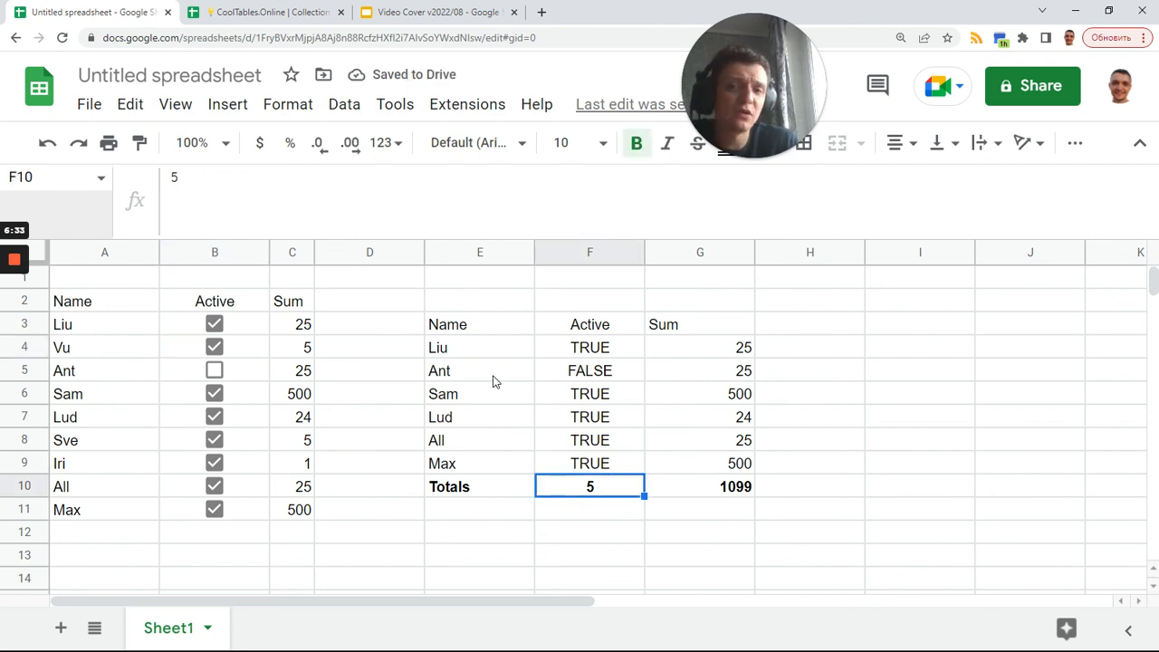
mouse_move(463, 330)
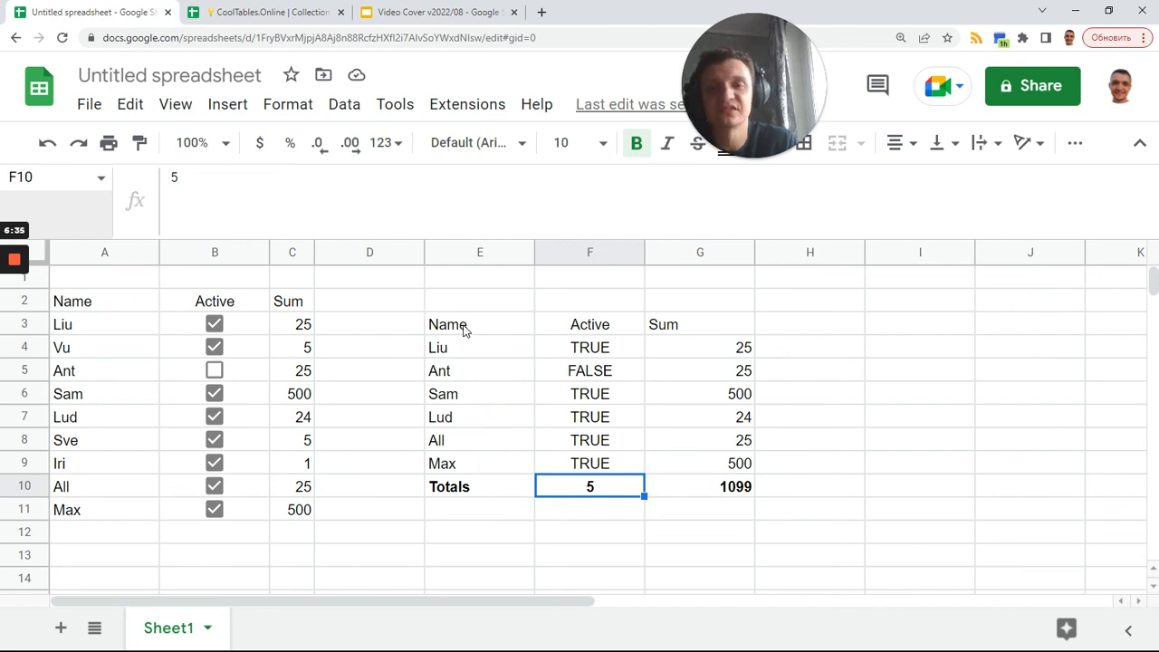
left_click(480, 325)
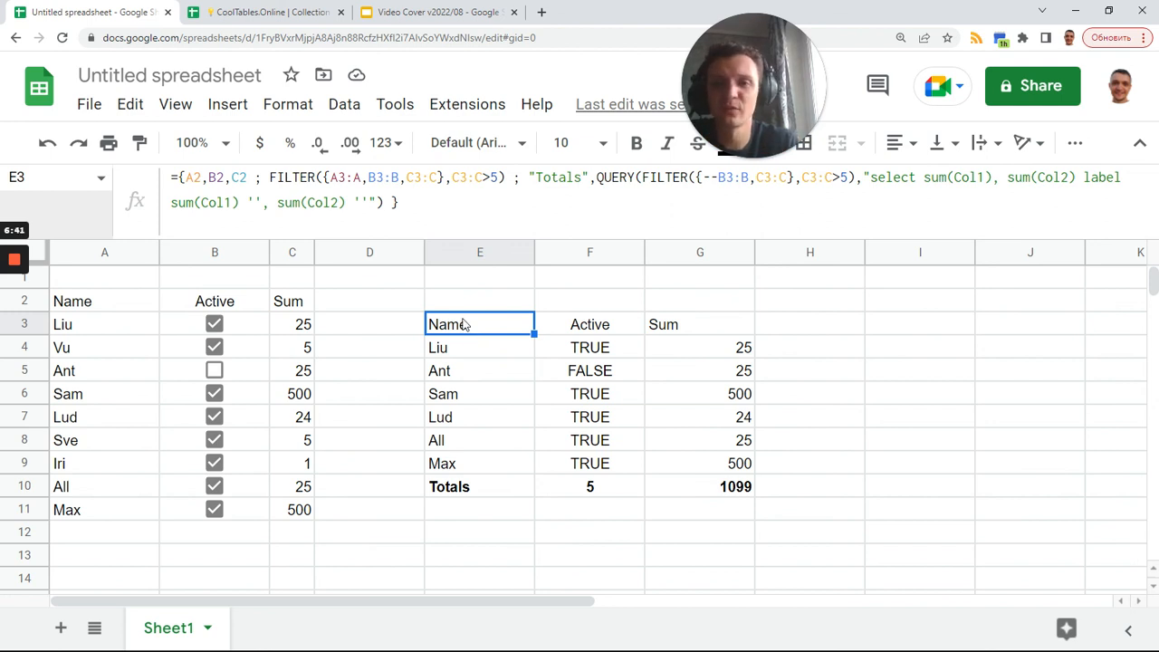
mouse_move(303, 254)
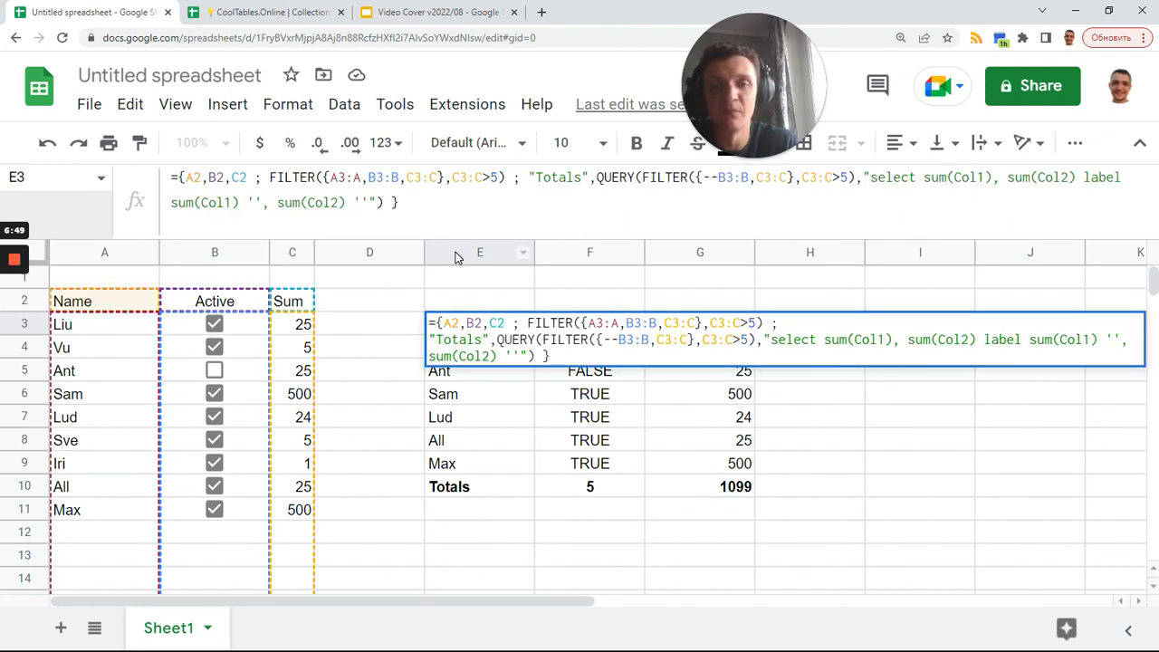
left_click(479, 347)
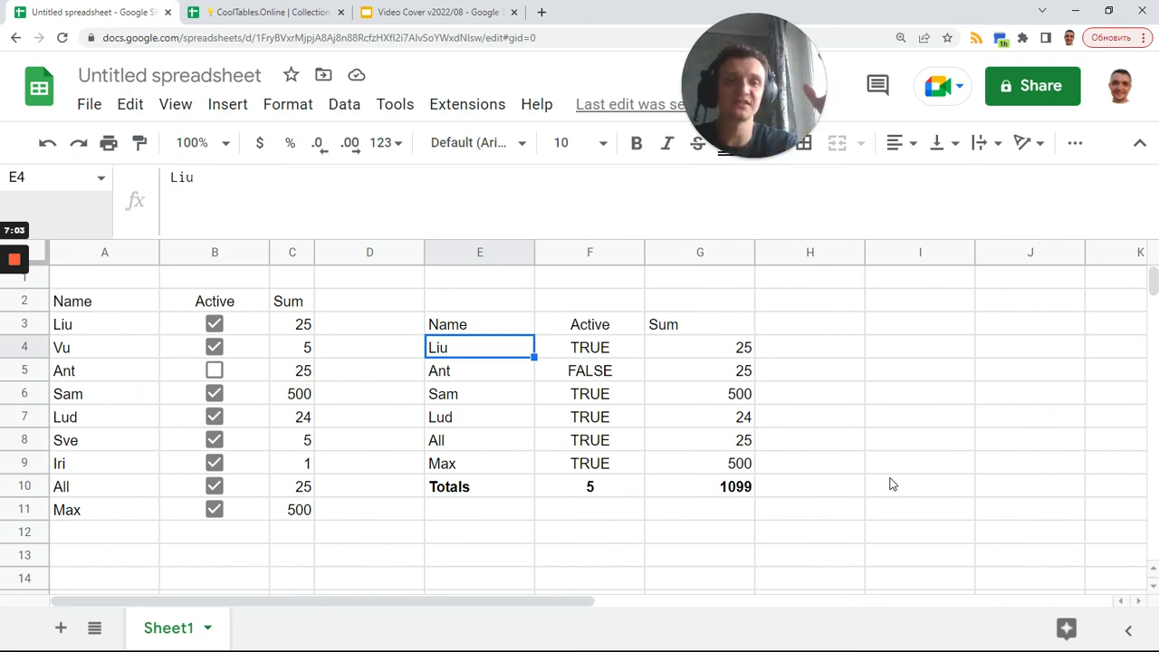
mouse_move(507, 375)
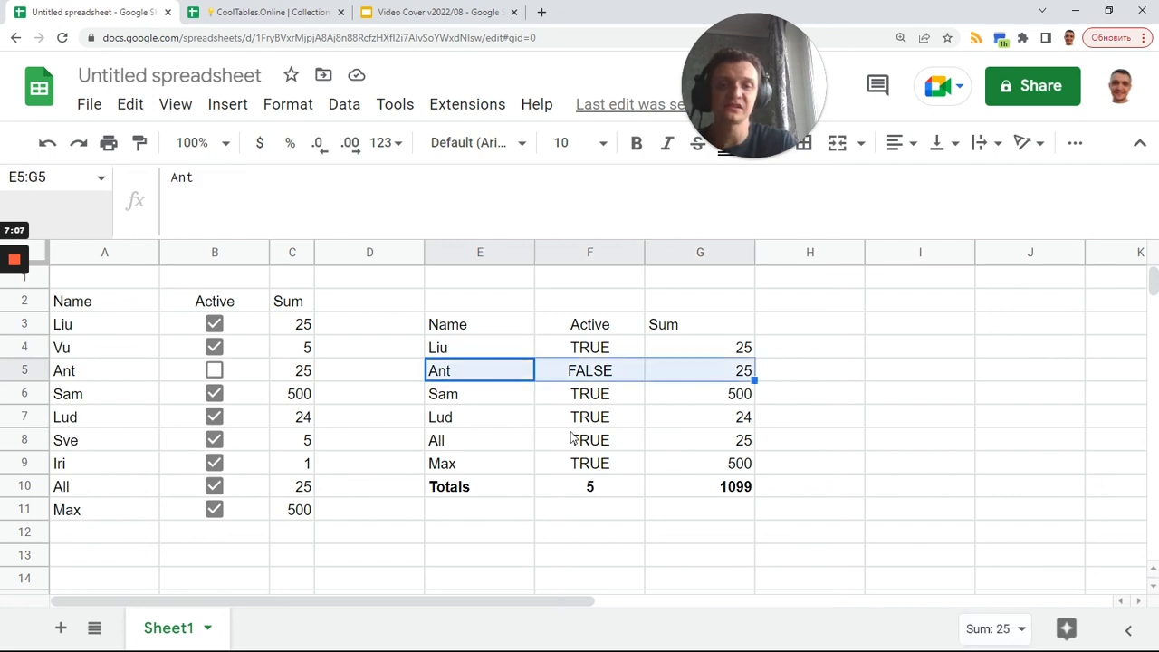
left_click(480, 417)
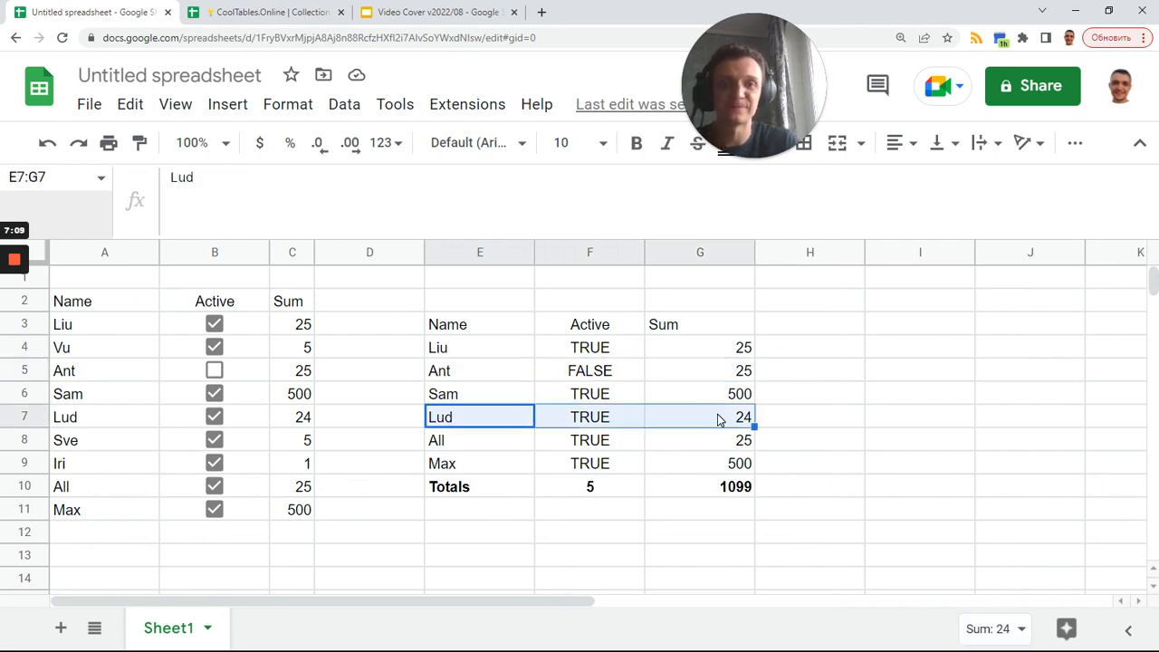